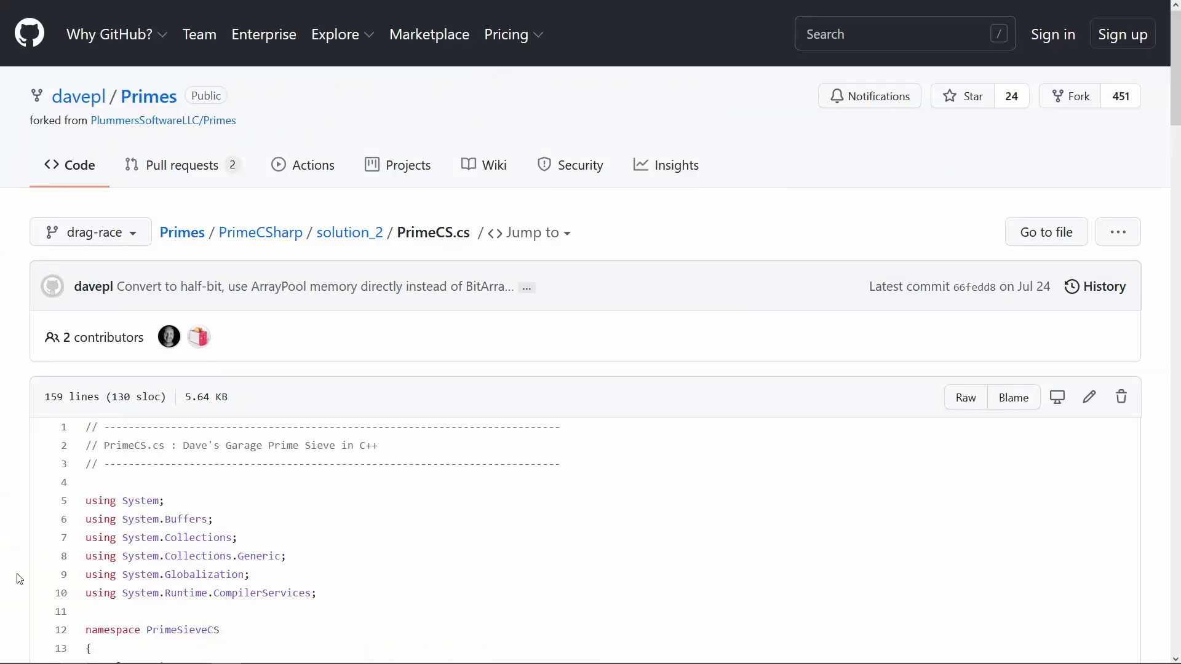
# - Scroll PrimeCS.cs down to the myDict table of known prime counts
pyautogui.scroll(-3)
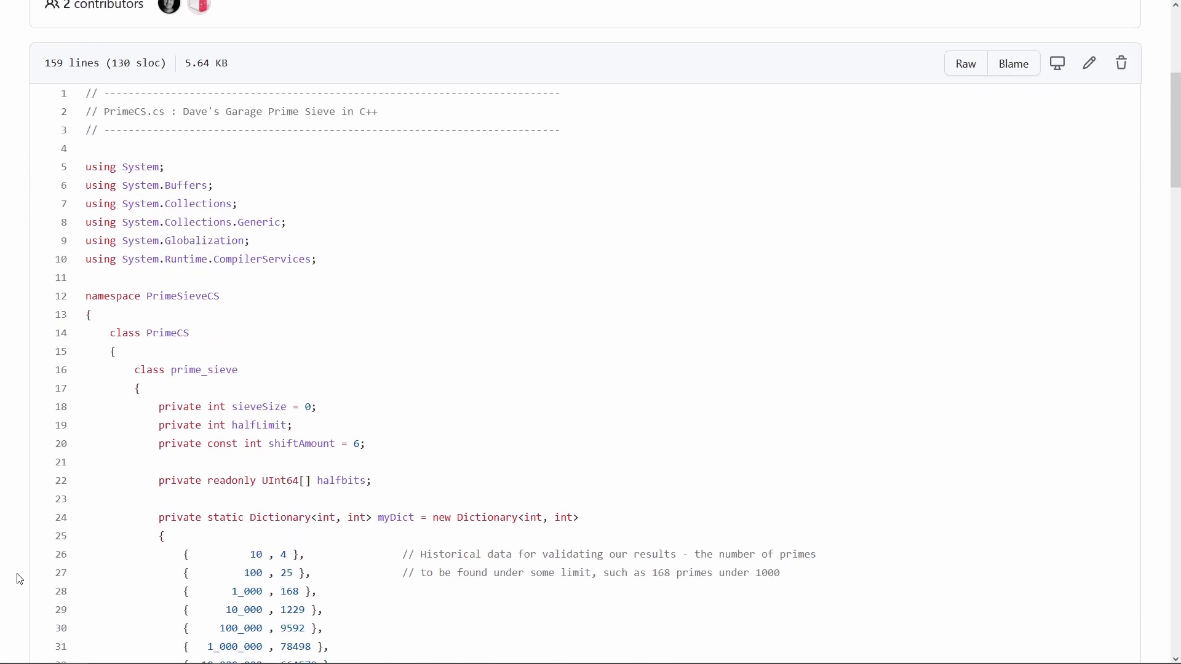
pyautogui.scroll(-3)
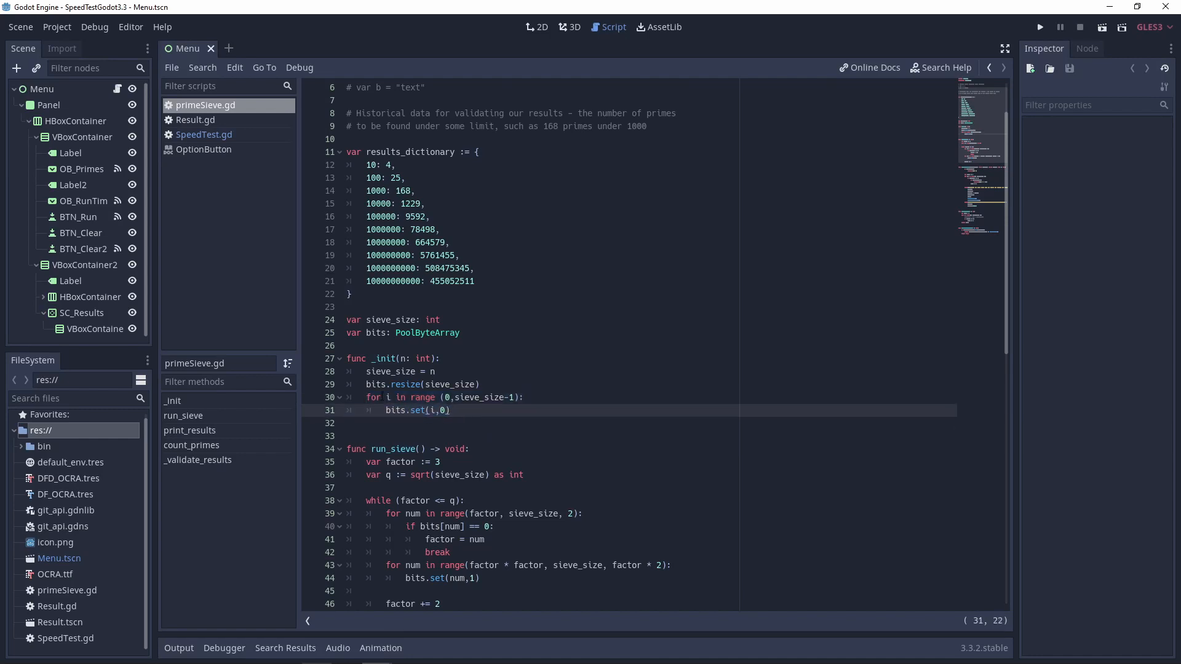
pyautogui.moveTo(367, 398); pyautogui.dragTo(450, 411)
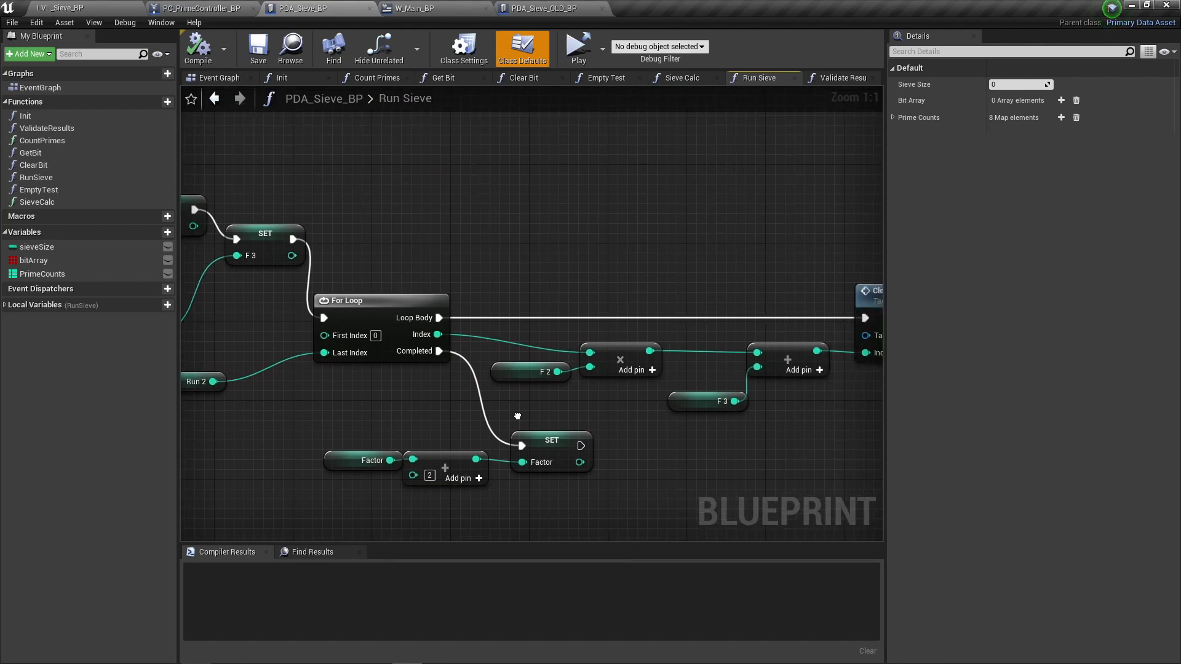
# - Pan the Run Sieve graph toward the Clear Bit and Empty Test nodes
pyautogui.moveTo(518, 417); pyautogui.dragTo(420, 411)
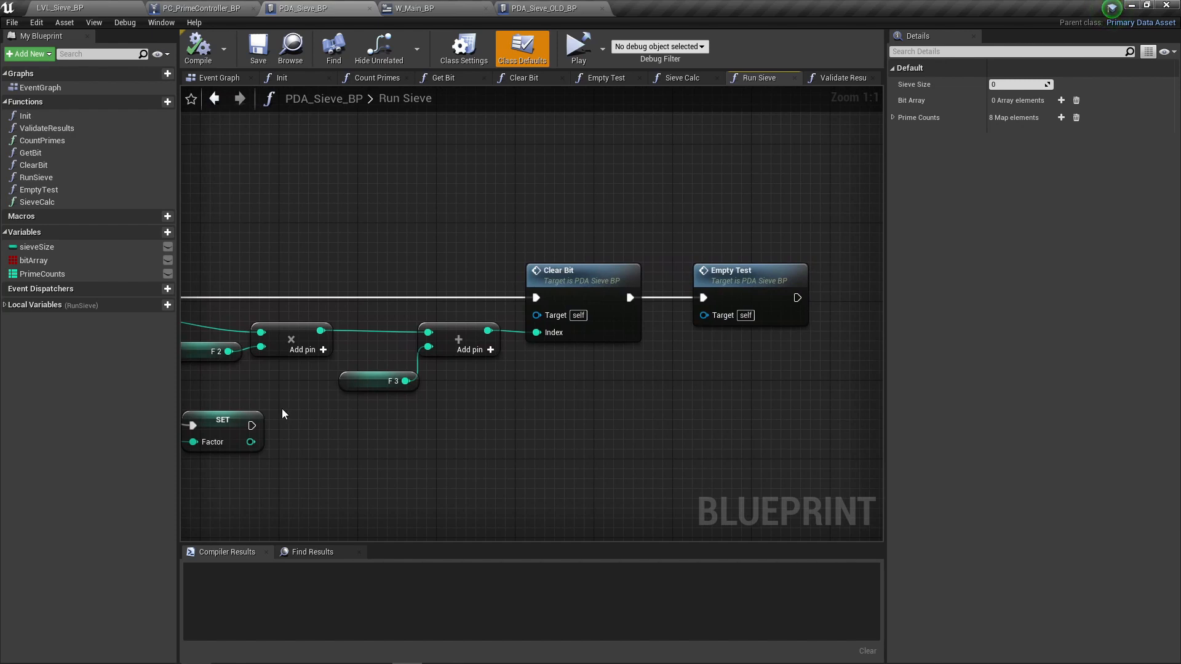
pyautogui.moveTo(603, 107)
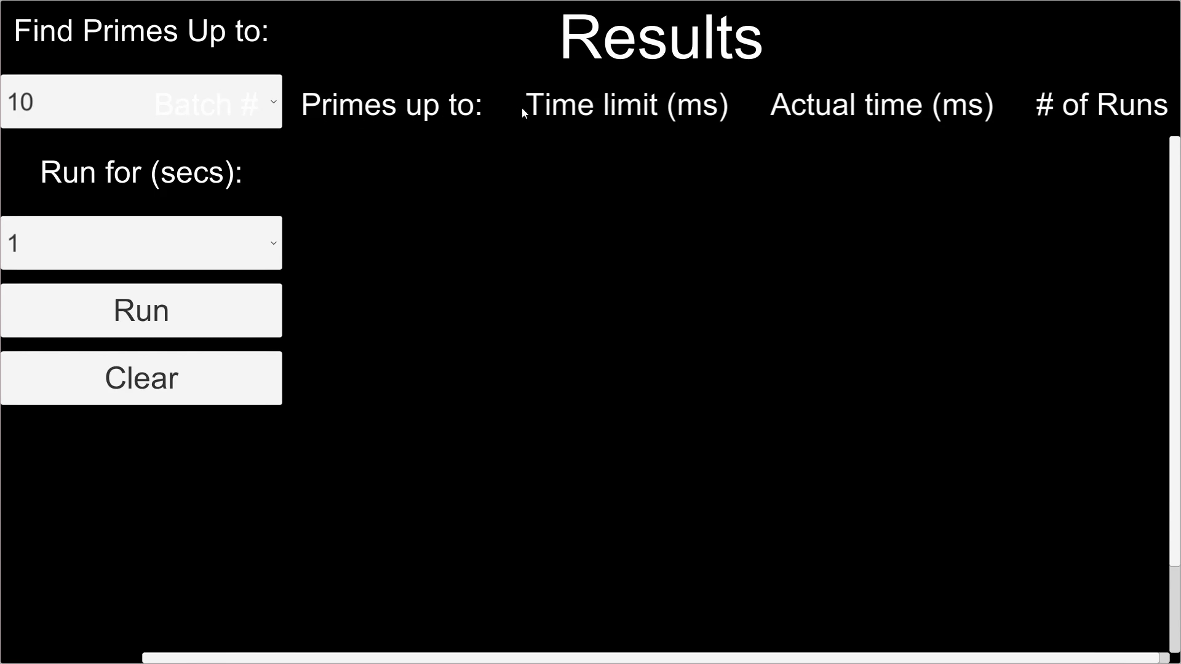
pyautogui.moveTo(236, 347)
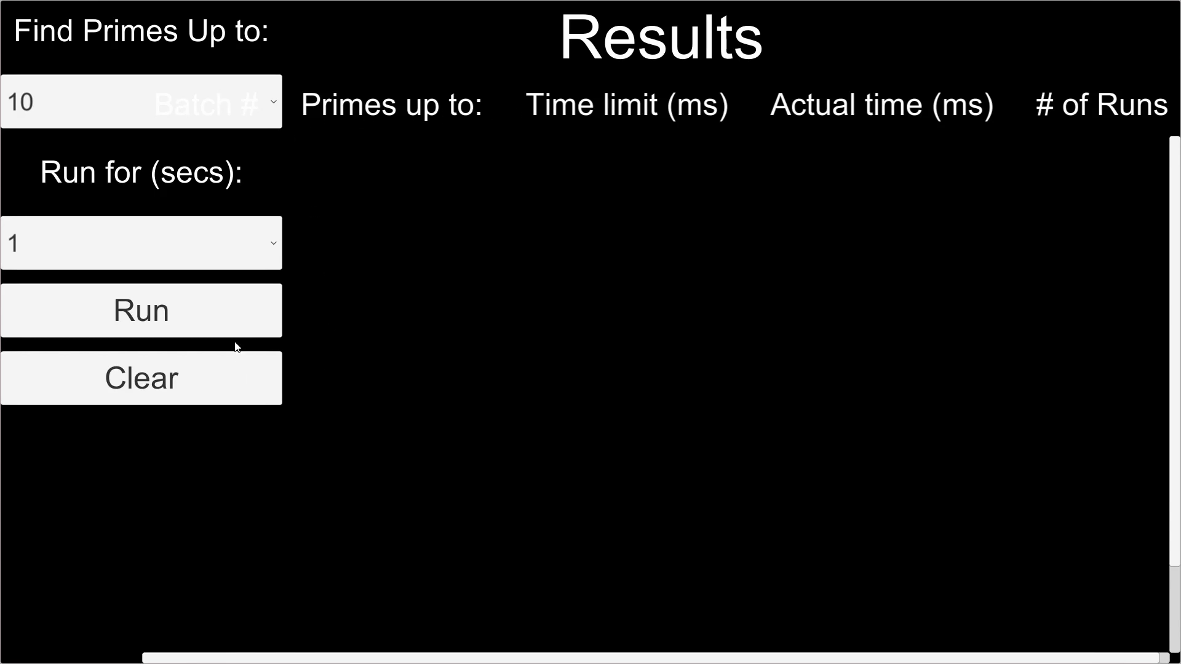
pyautogui.moveTo(248, 370)
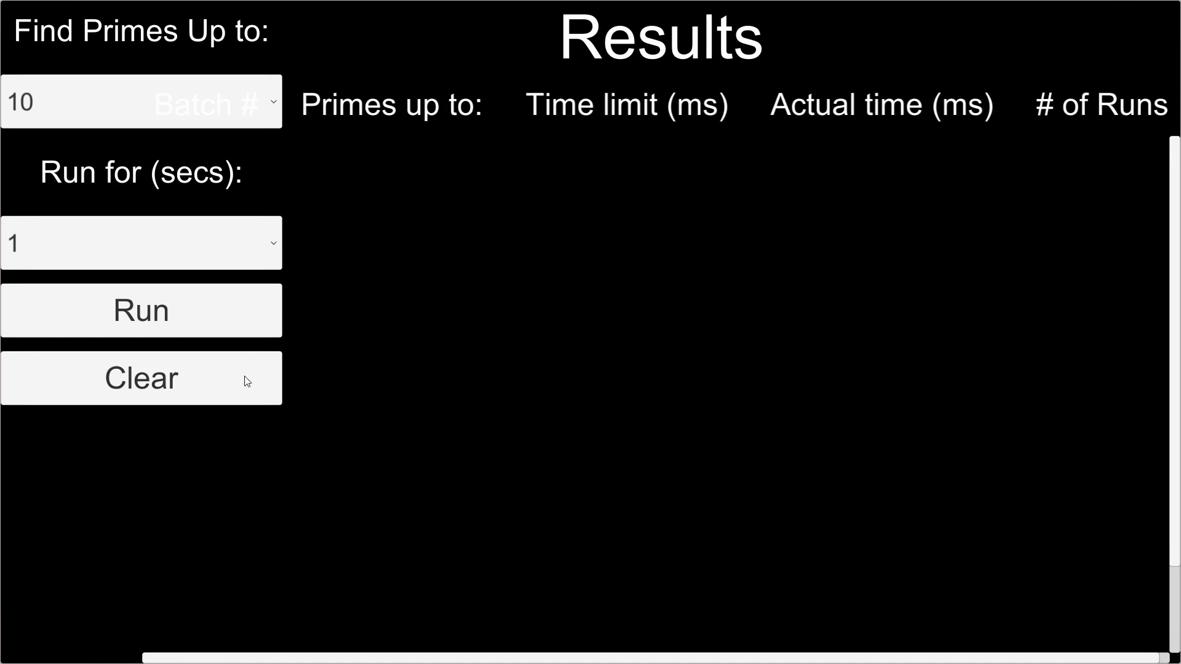
pyautogui.moveTo(273, 244)
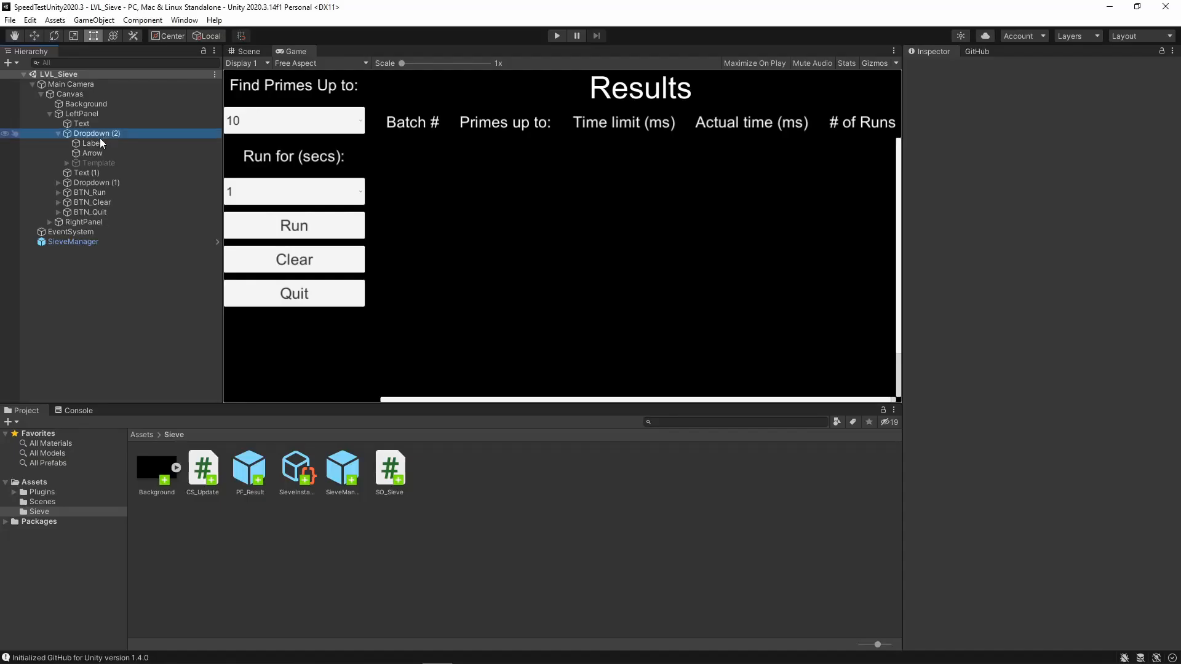
# - Expand Dropdown (2) in the Hierarchy and select its Label child reading 10
pyautogui.click(92, 142)
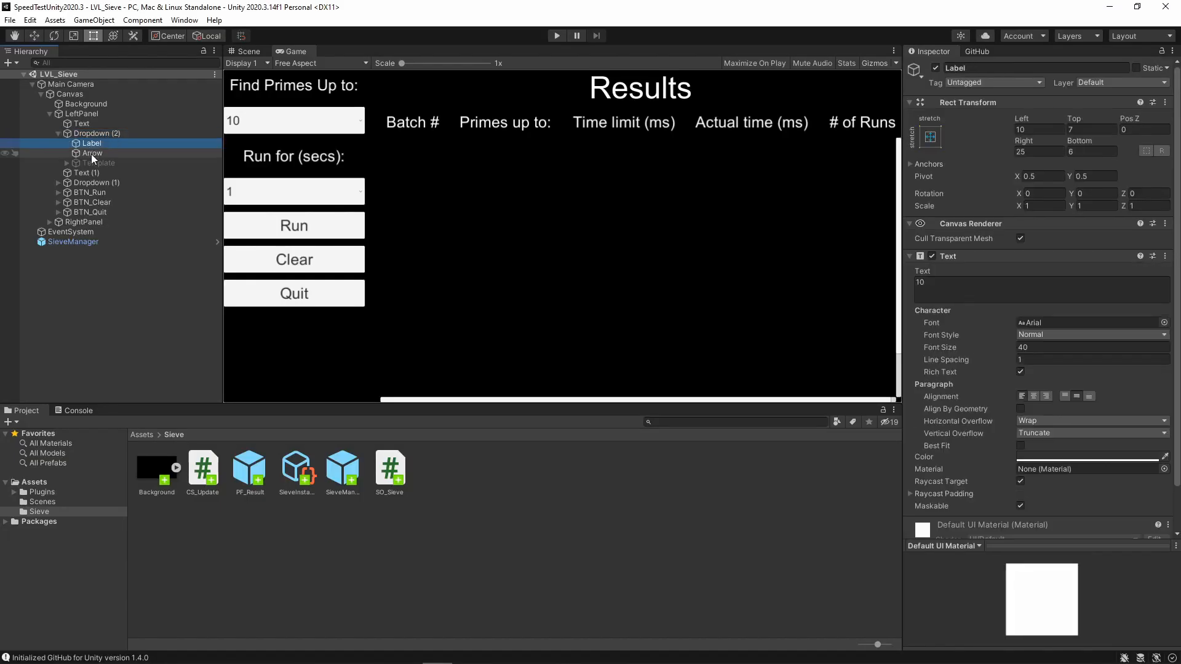
pyautogui.click(92, 153)
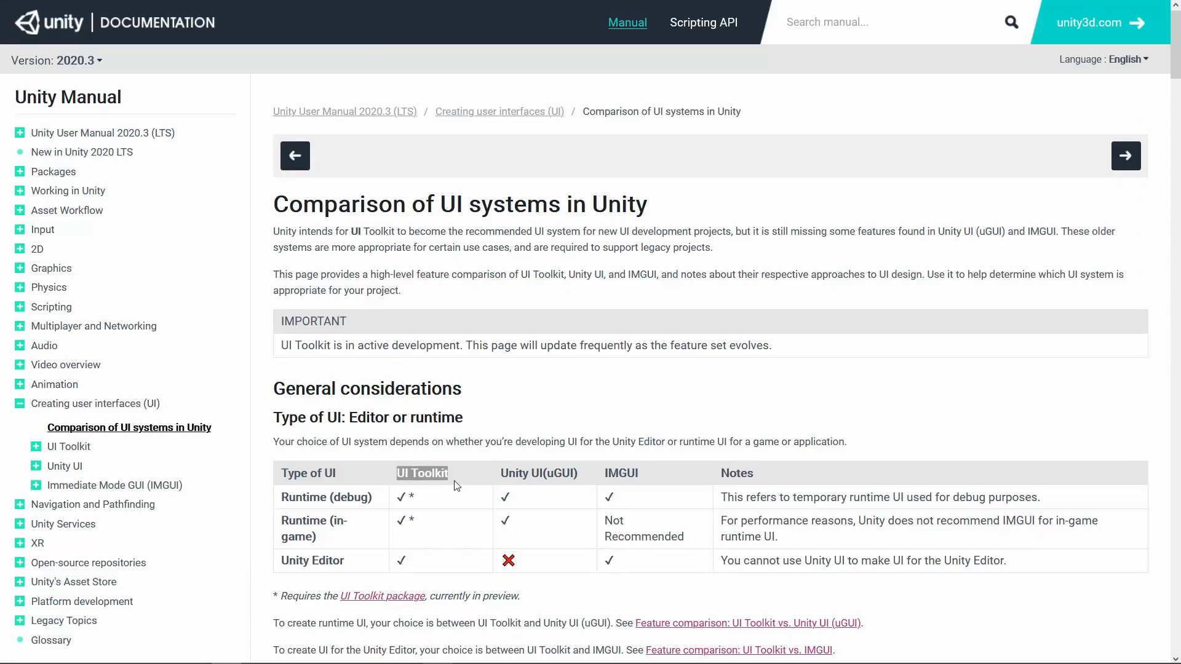
# - Scroll the Comparison of UI systems page down to the Workflow table
pyautogui.scroll(-3)
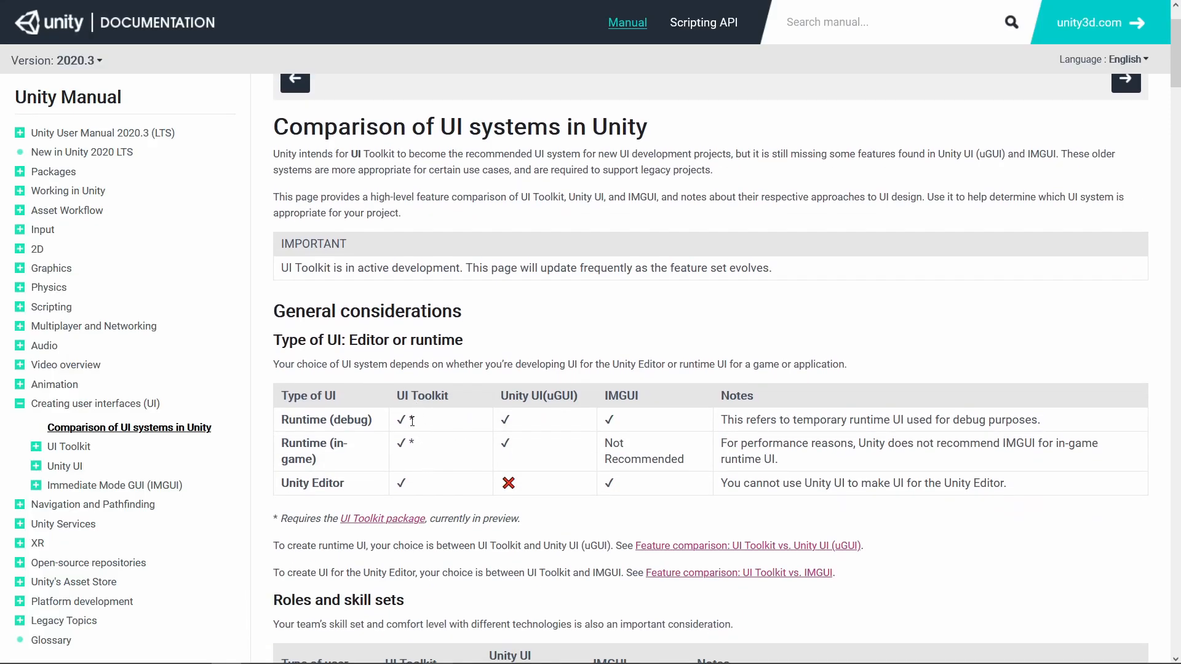
pyautogui.scroll(-3)
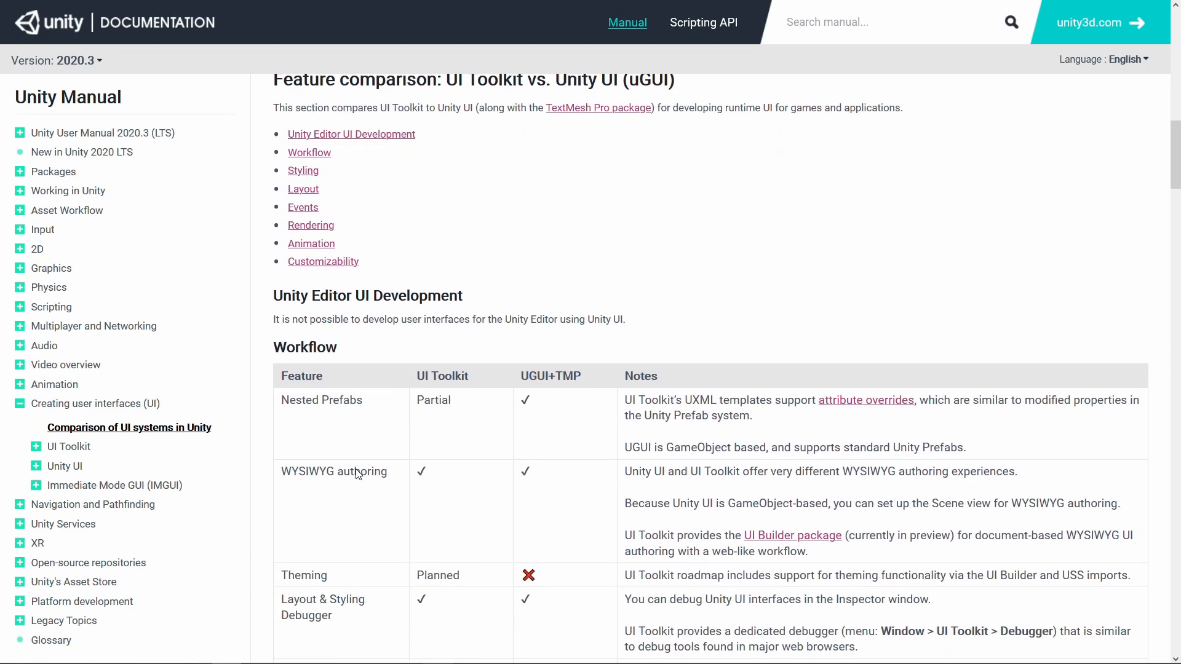
pyautogui.scroll(-3)
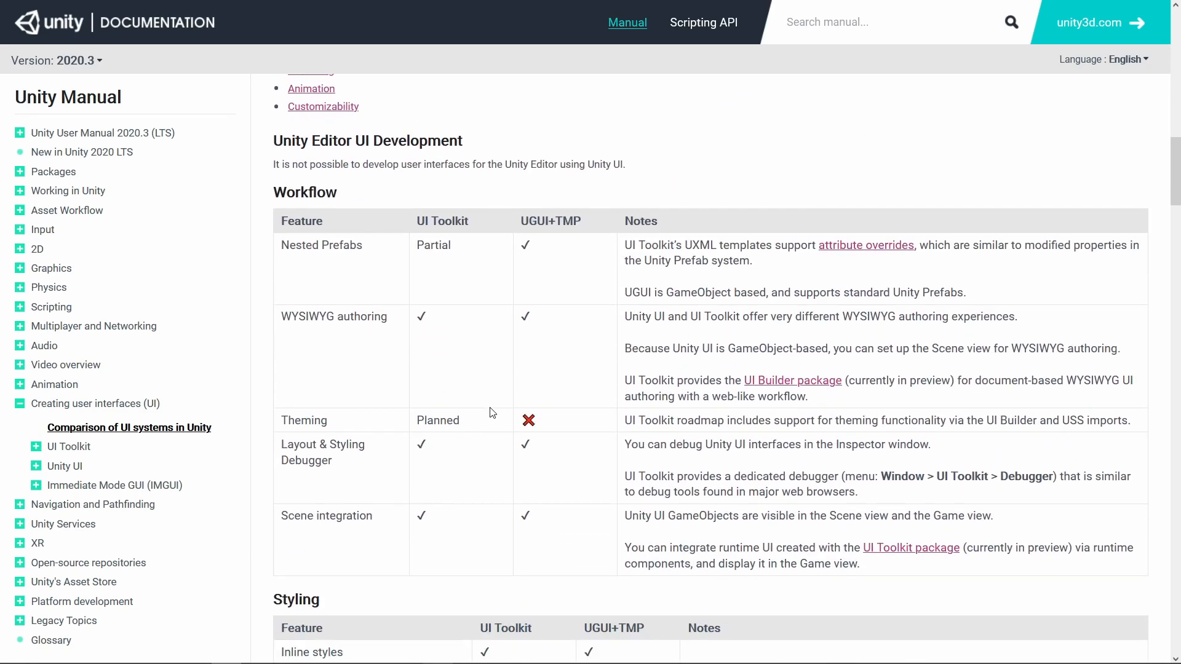
pyautogui.scroll(-3)
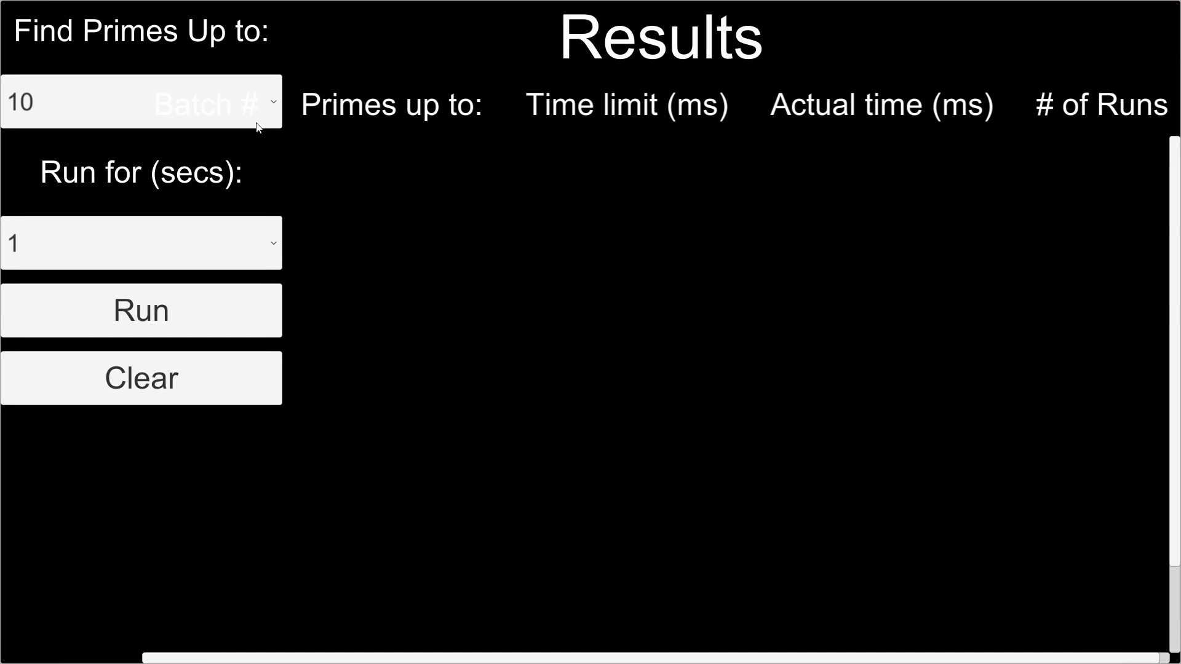
pyautogui.moveTo(182, 106)
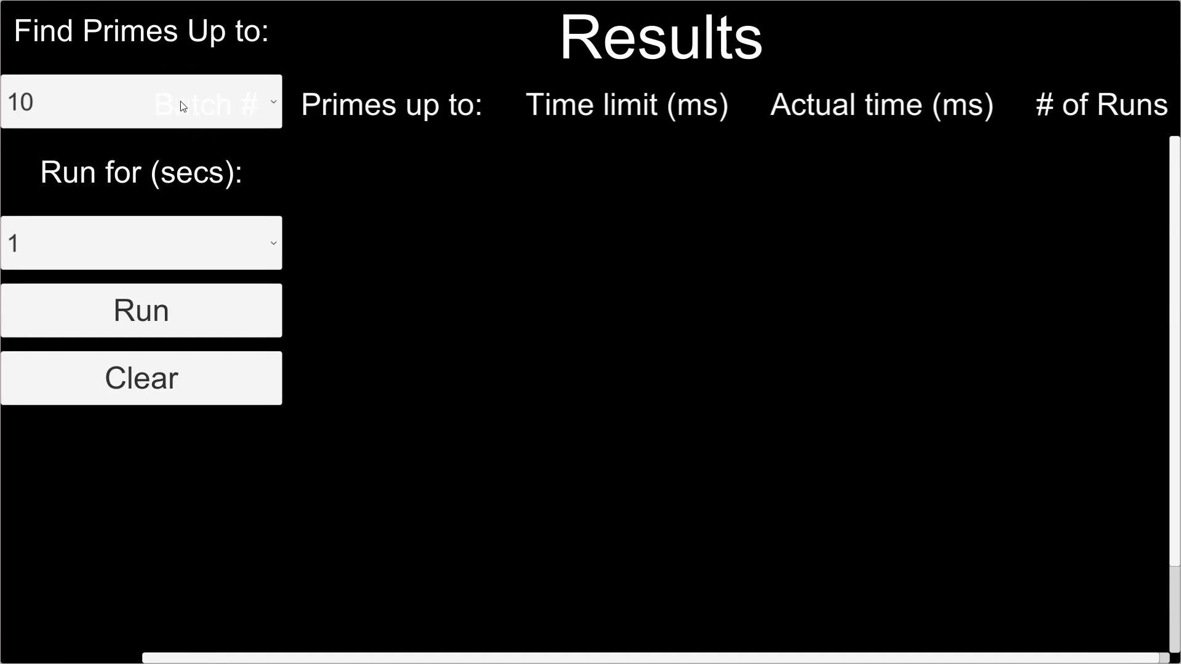
pyautogui.moveTo(288, 103)
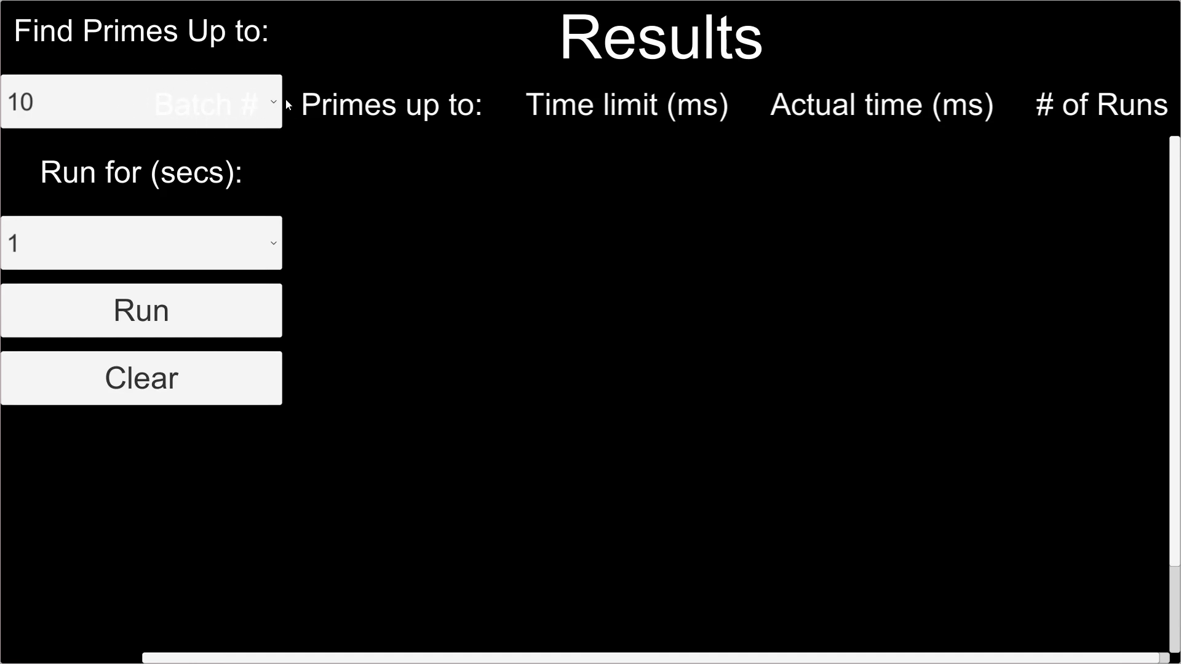
pyautogui.moveTo(284, 126)
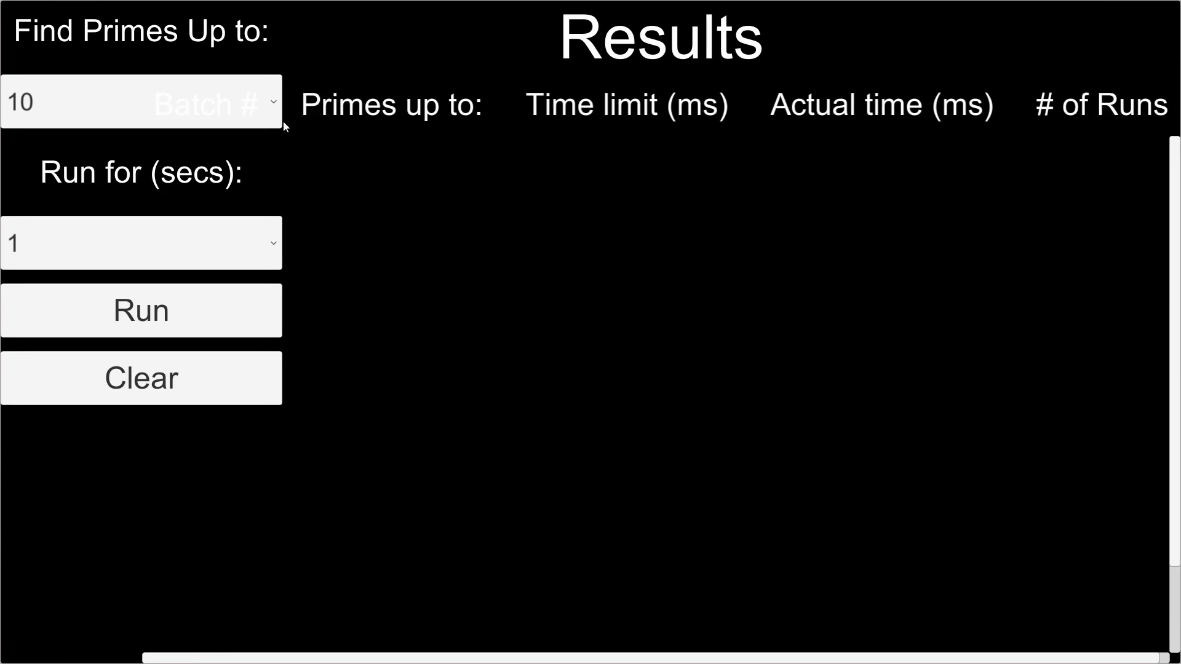
pyautogui.moveTo(546, 426)
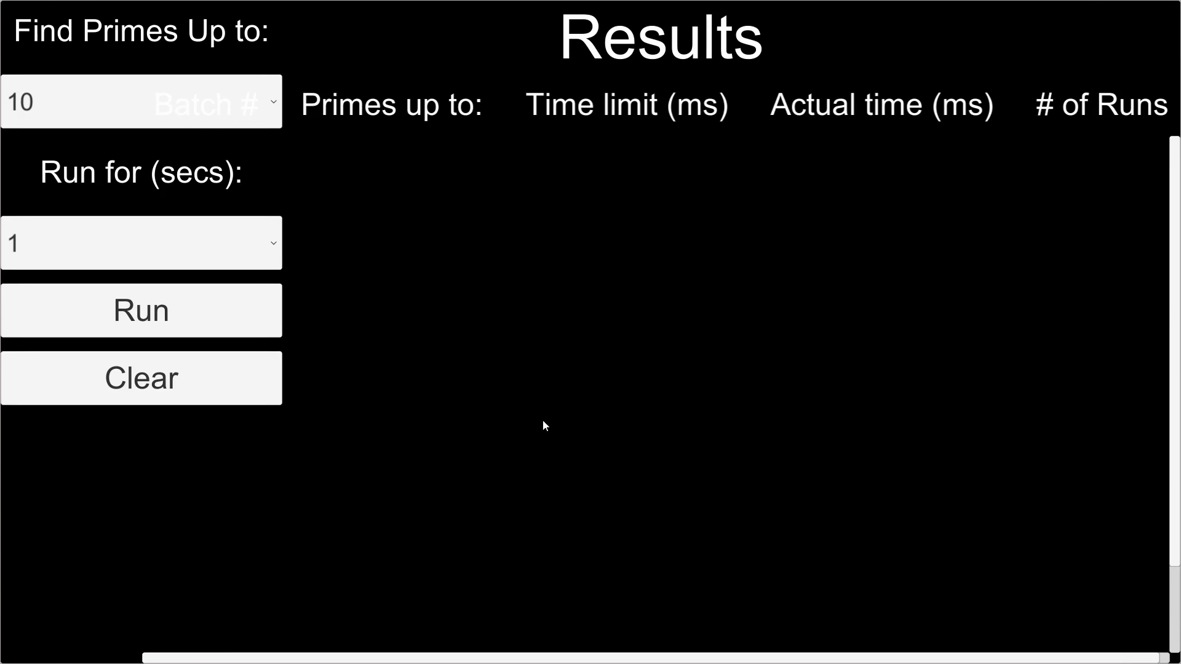
pyautogui.moveTo(245, 380)
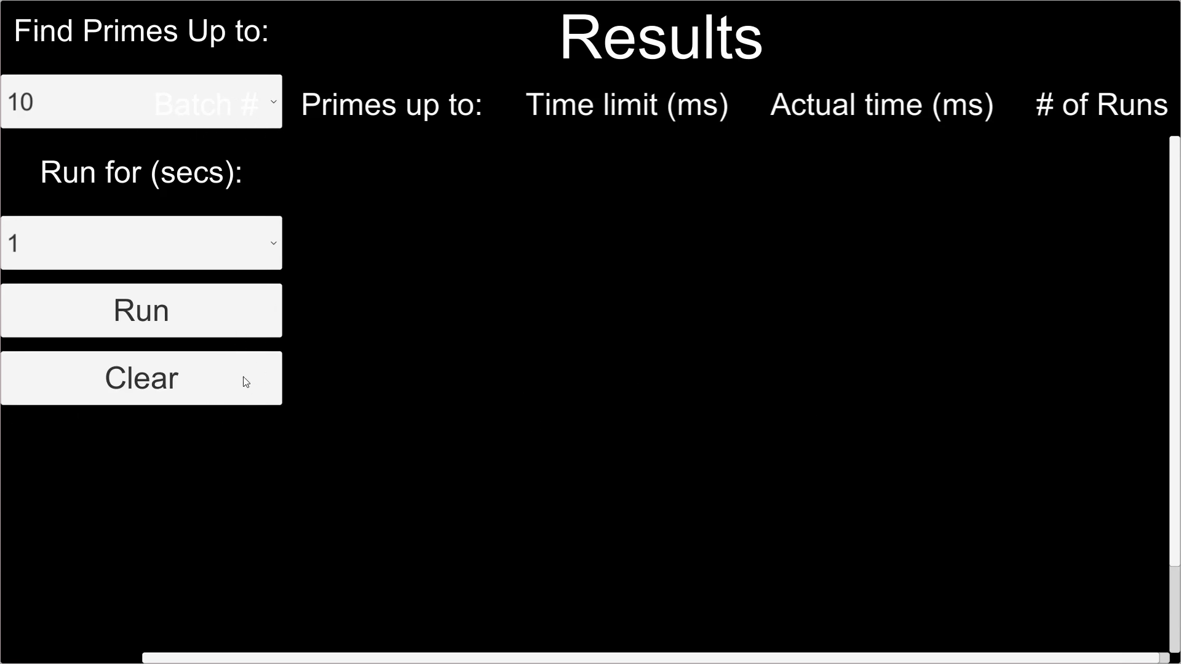
pyautogui.moveTo(244, 109)
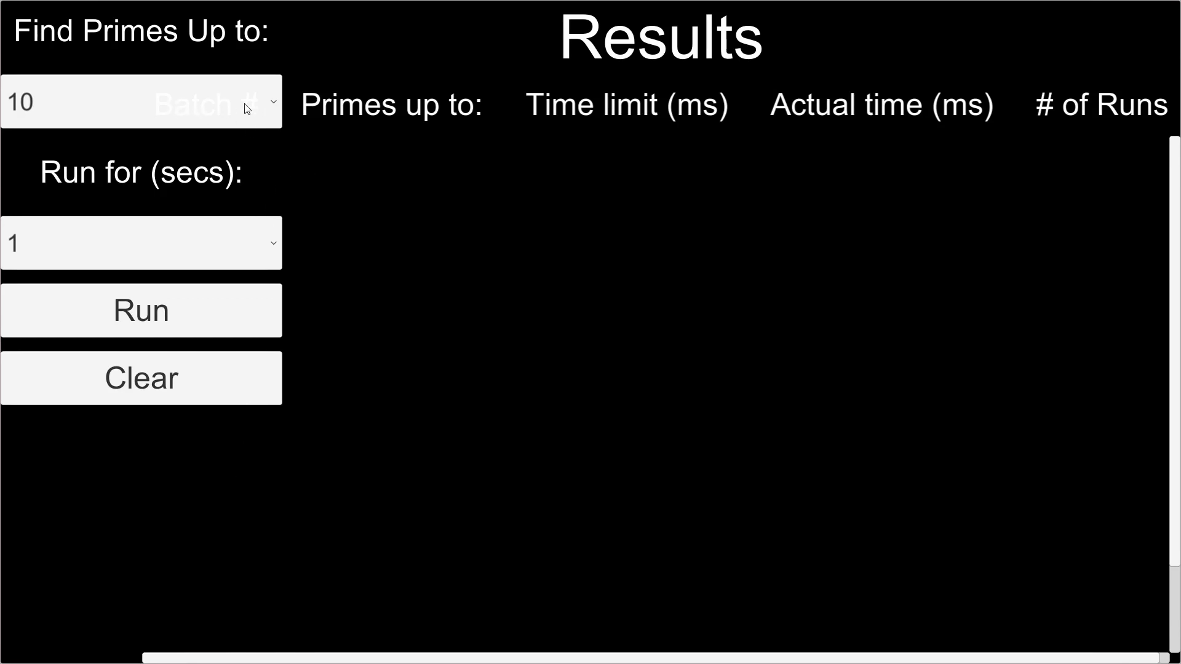
pyautogui.moveTo(232, 323)
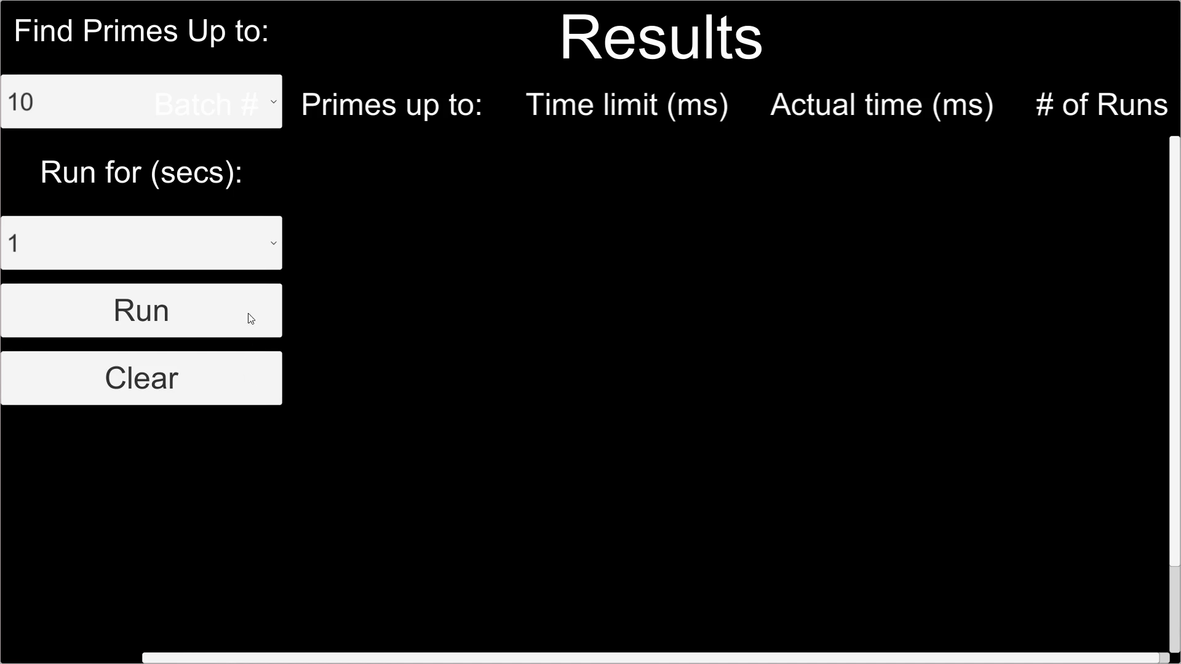
pyautogui.moveTo(211, 237)
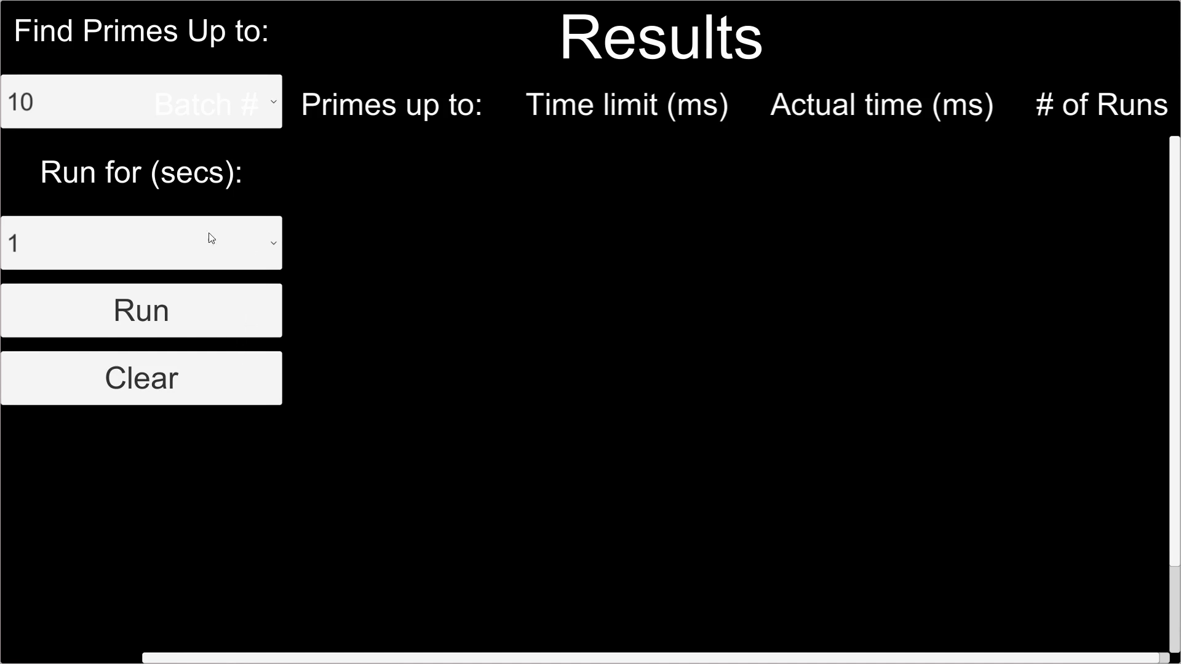
pyautogui.moveTo(262, 117)
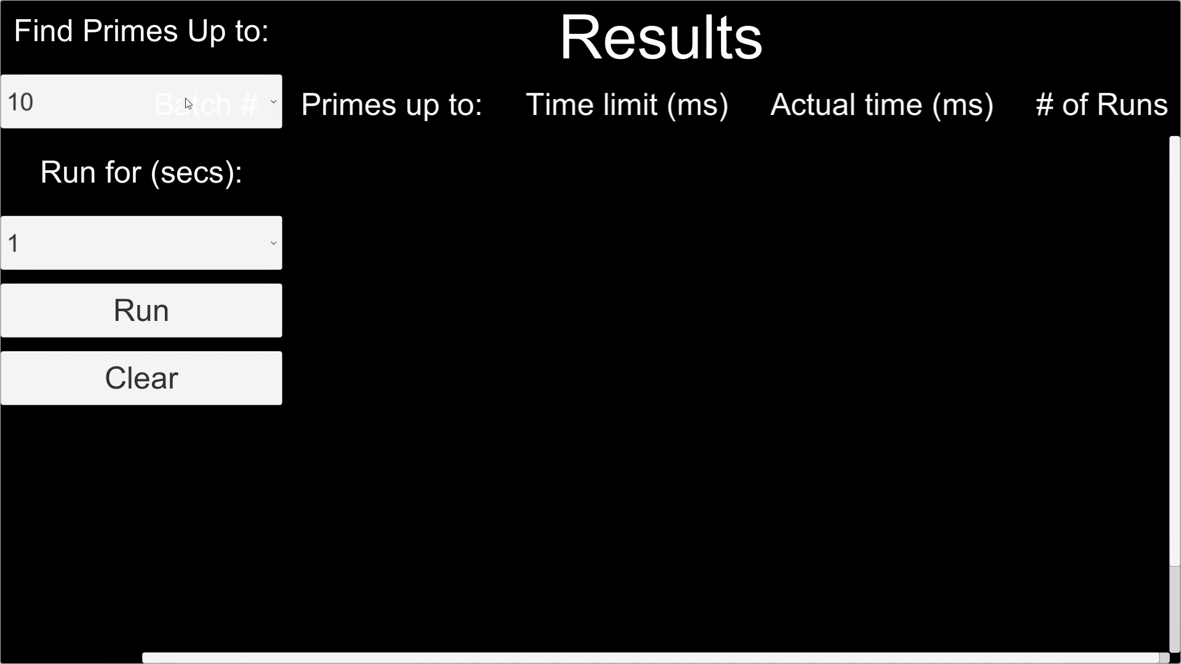
# - Set 'Find Primes Up to' 100000 and 'Run for (secs)' to 5
pyautogui.click(141, 104)
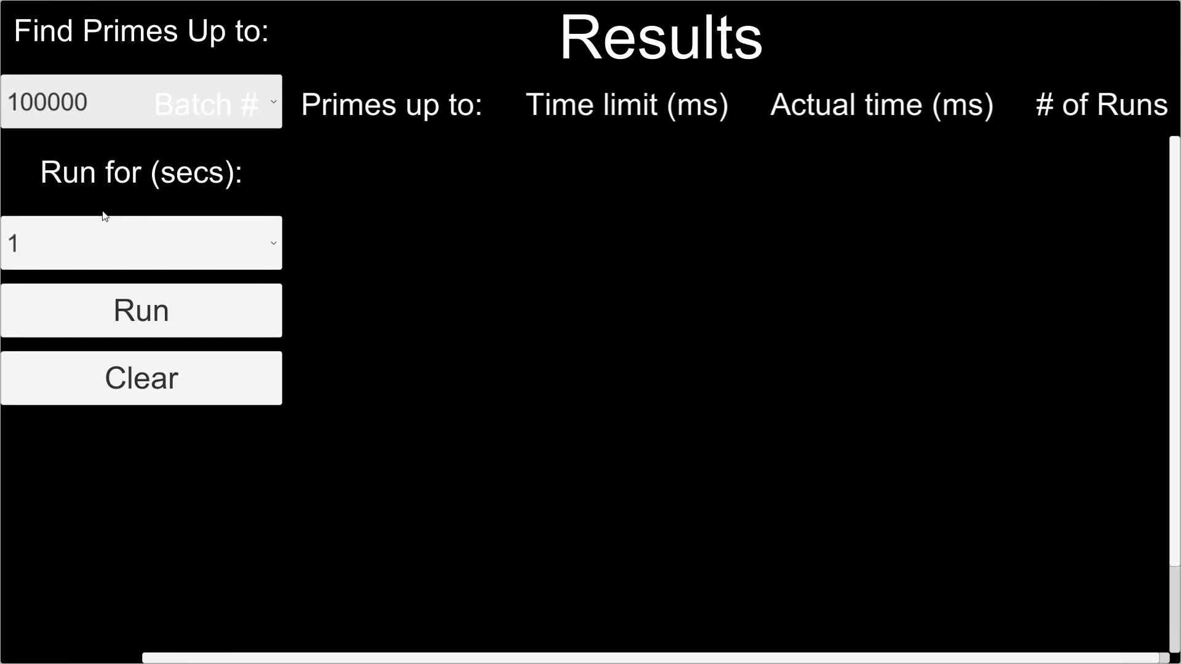
pyautogui.click(140, 243)
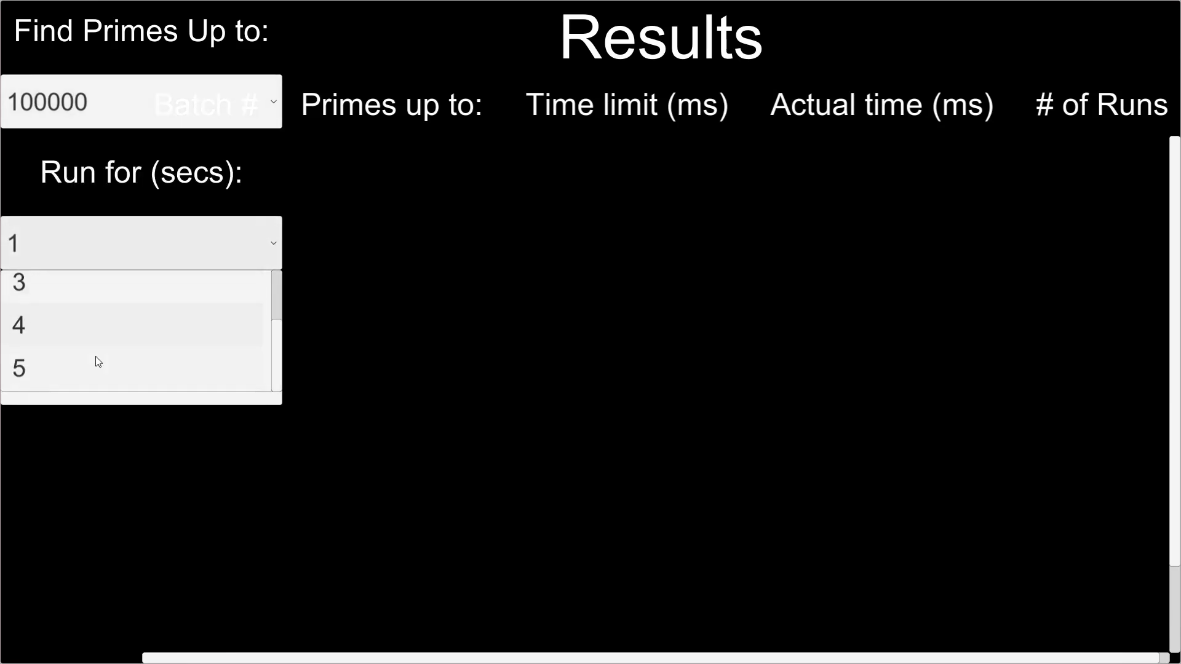
pyautogui.click(19, 368)
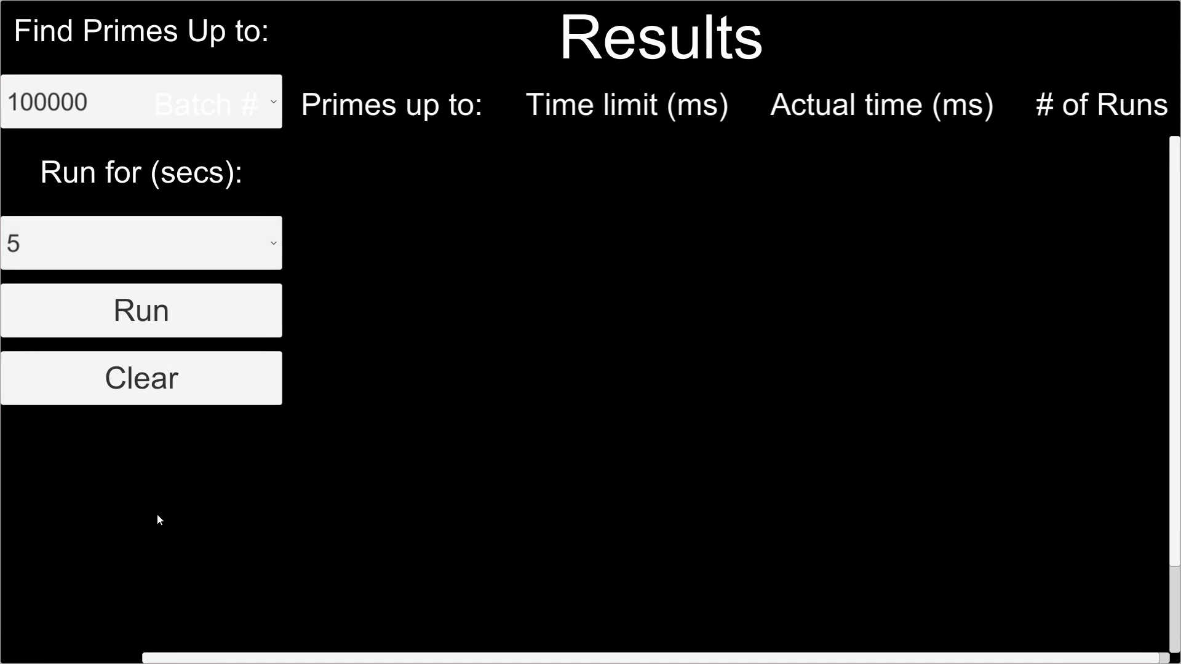
pyautogui.moveTo(154, 528)
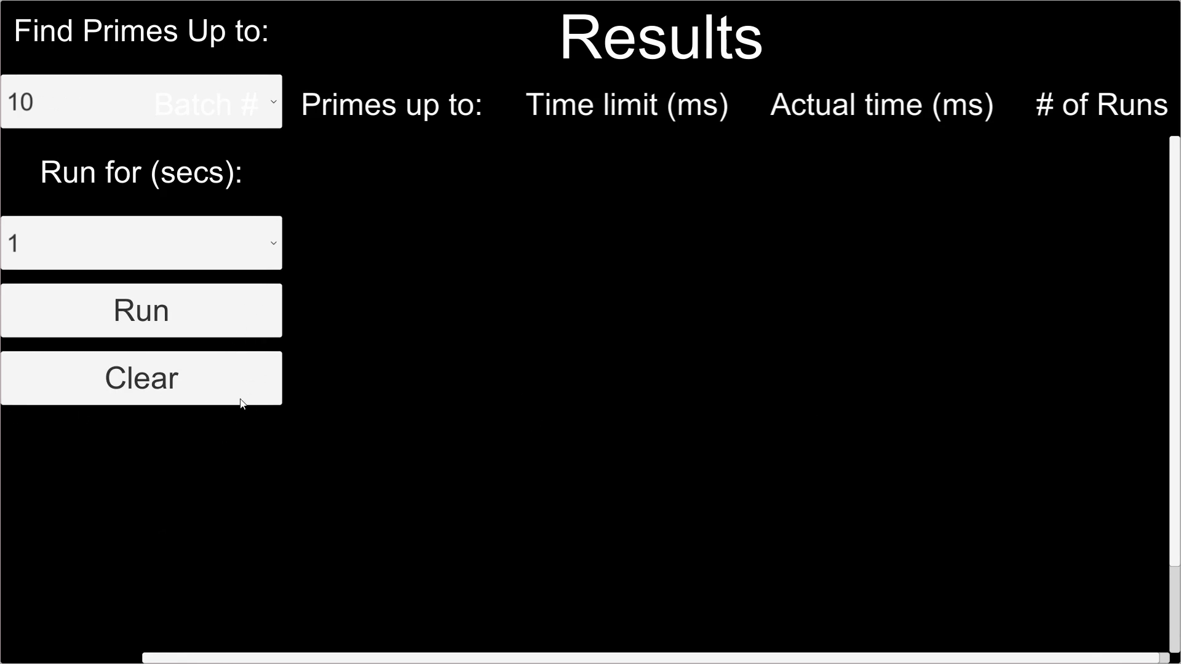
# - Start the benchmark with Run, launching 5-second batches up to 100000
pyautogui.click(140, 310)
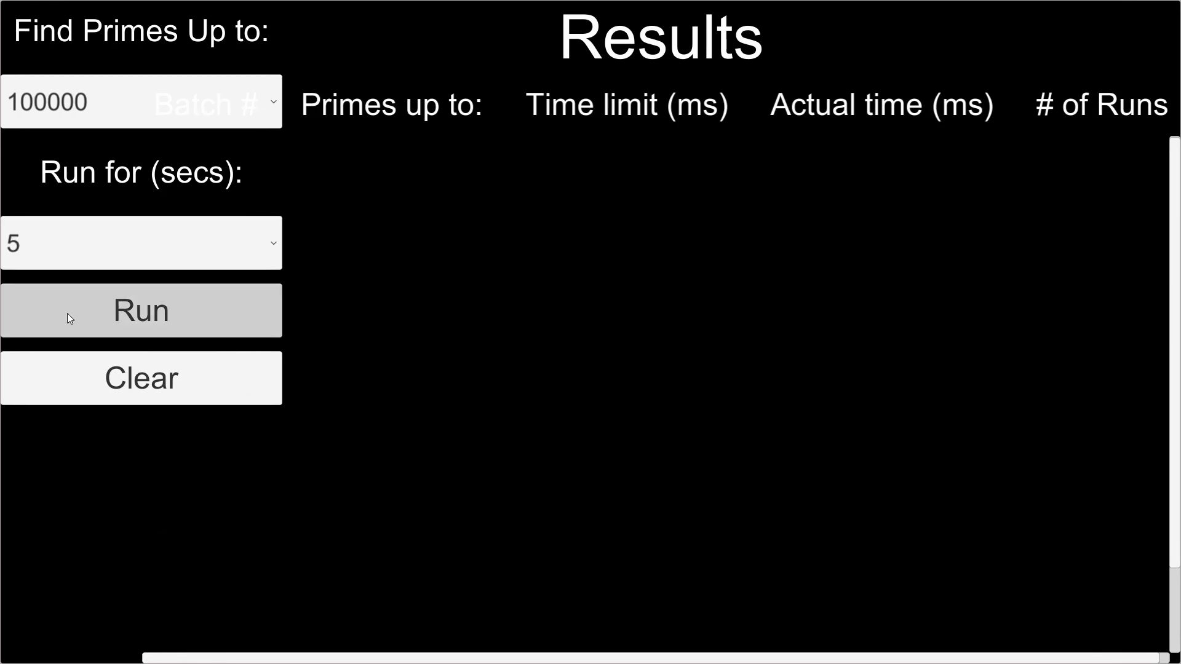
pyautogui.click(140, 310)
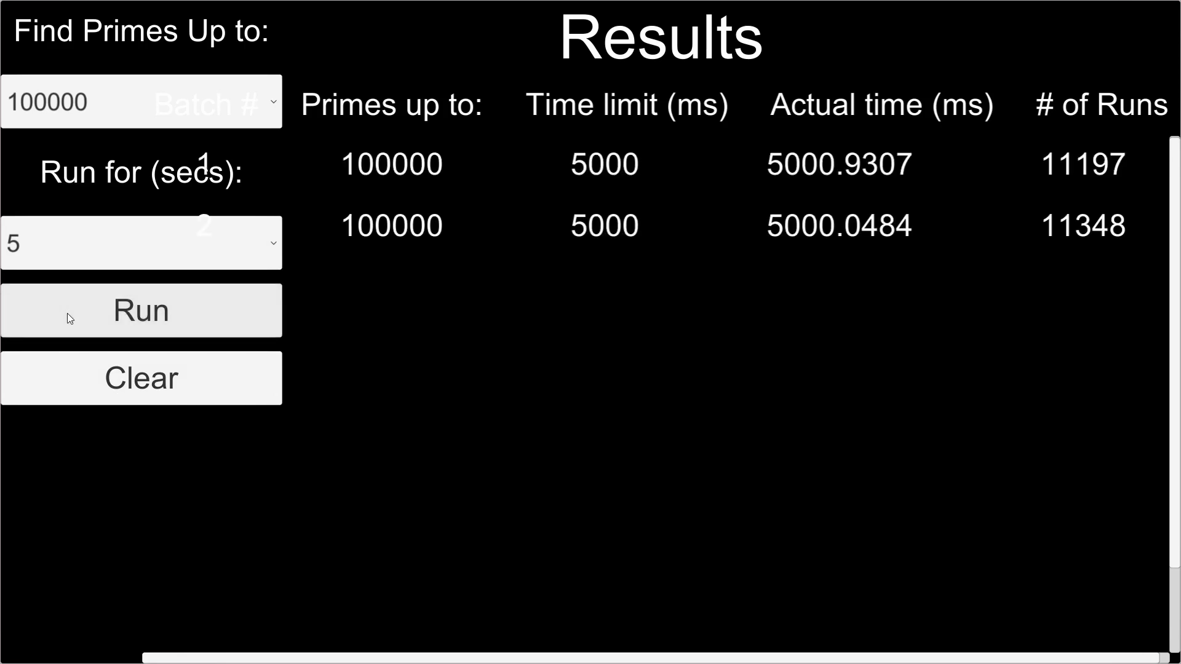
pyautogui.click(140, 311)
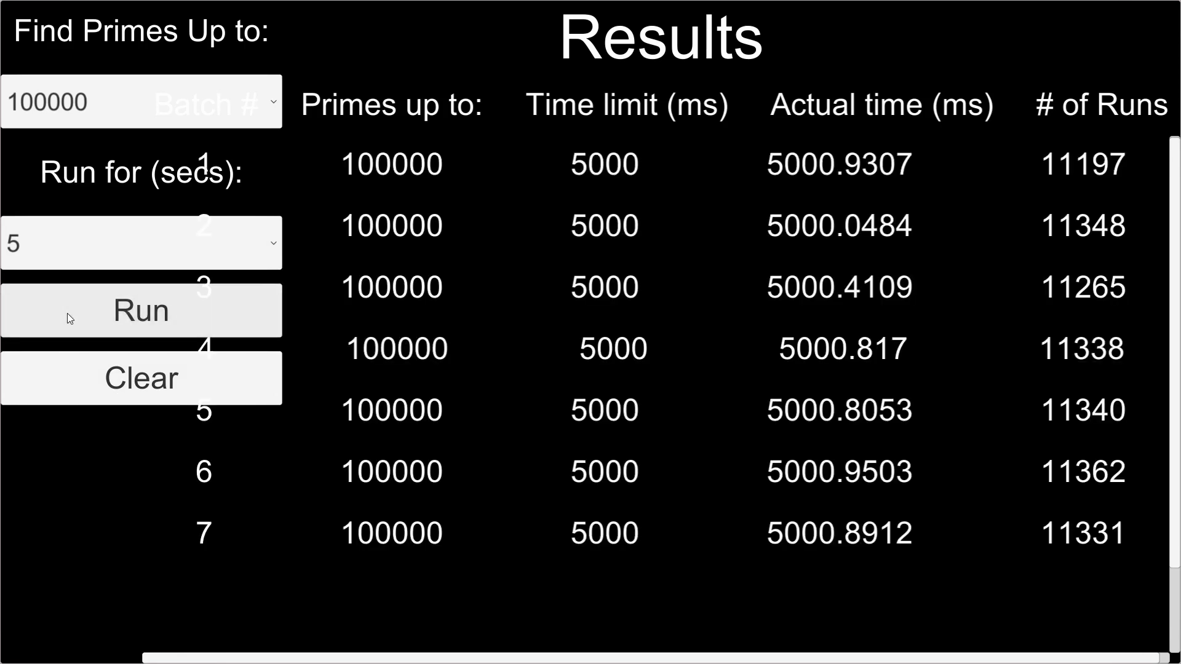
# - Scroll the Results table through all ten batches of roughly 11,100–11,360 runs
pyautogui.scroll(-3)
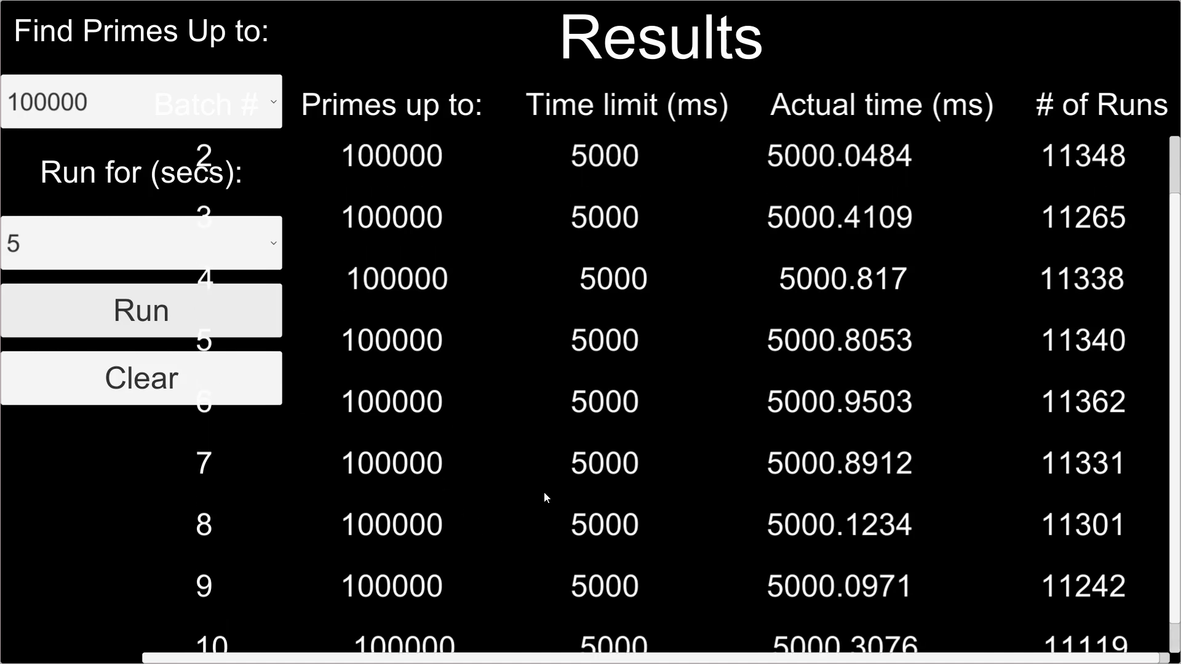
pyautogui.scroll(-3)
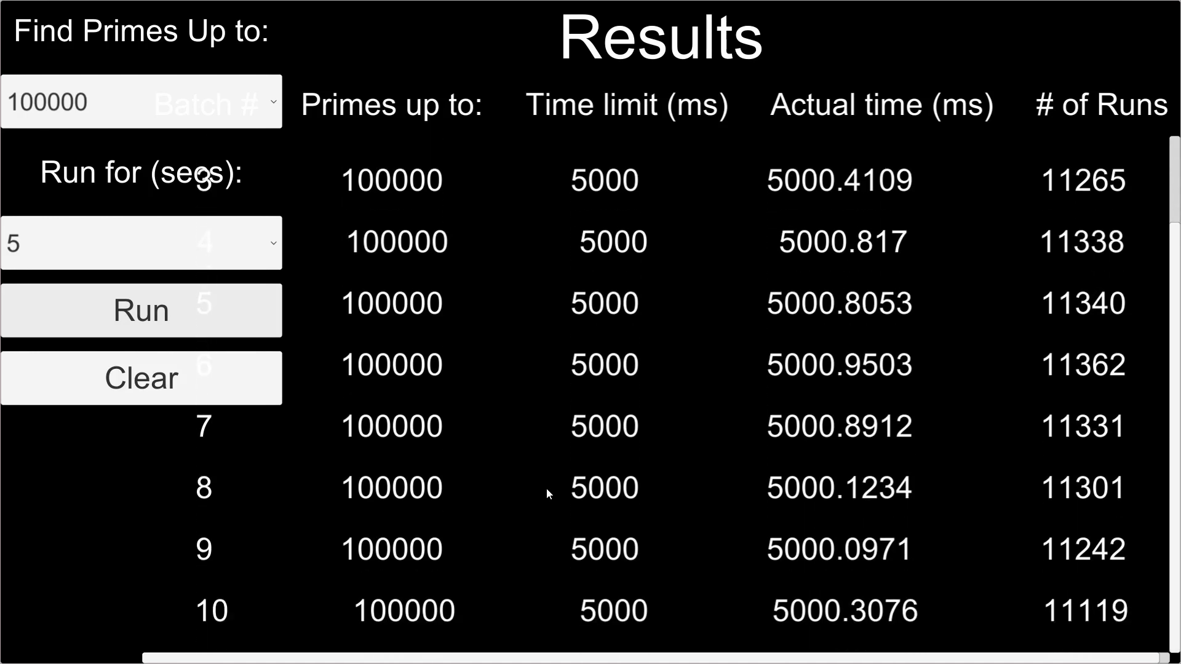
pyautogui.scroll(-3)
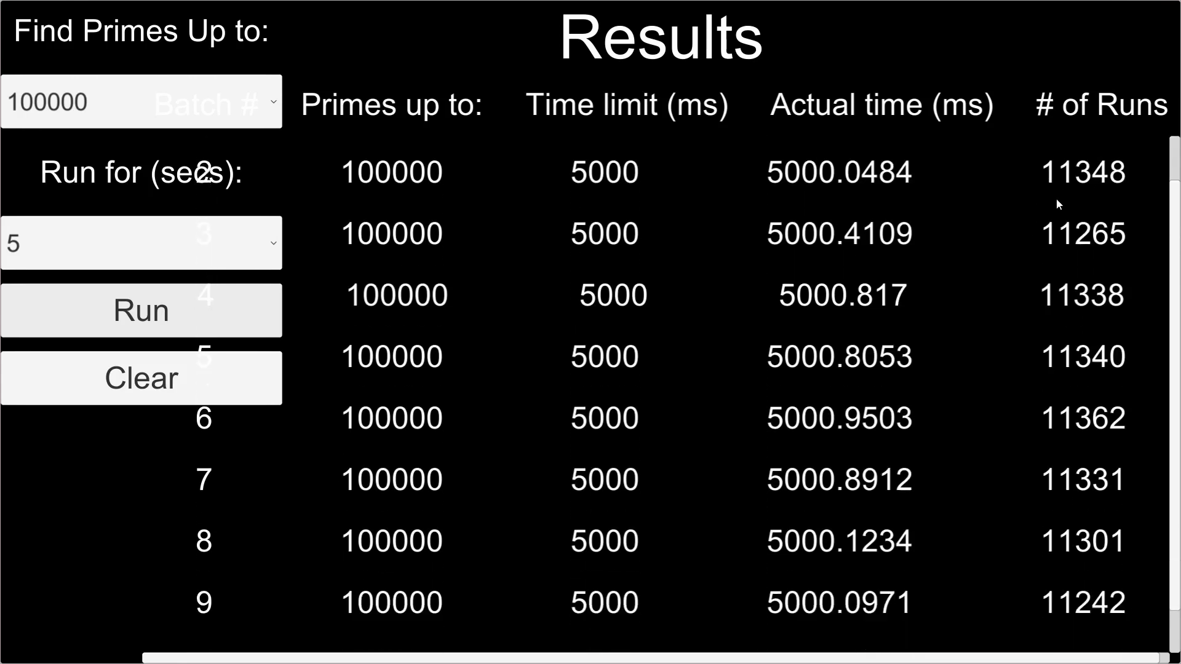
pyautogui.scroll(-3)
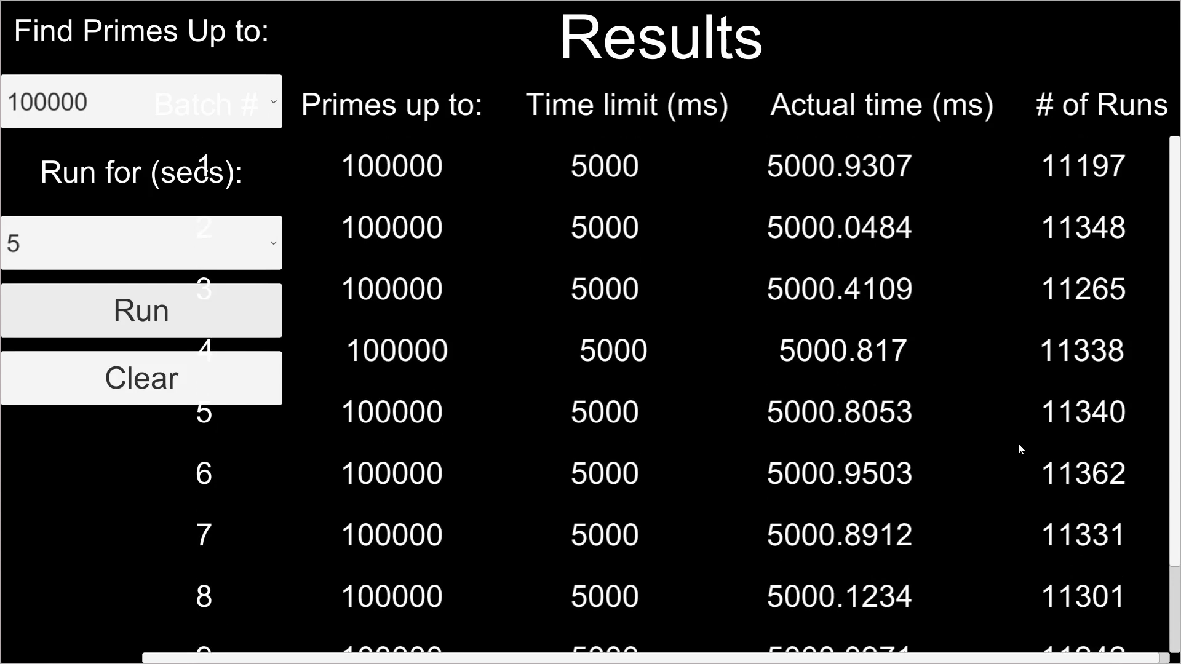
pyautogui.moveTo(48, 459)
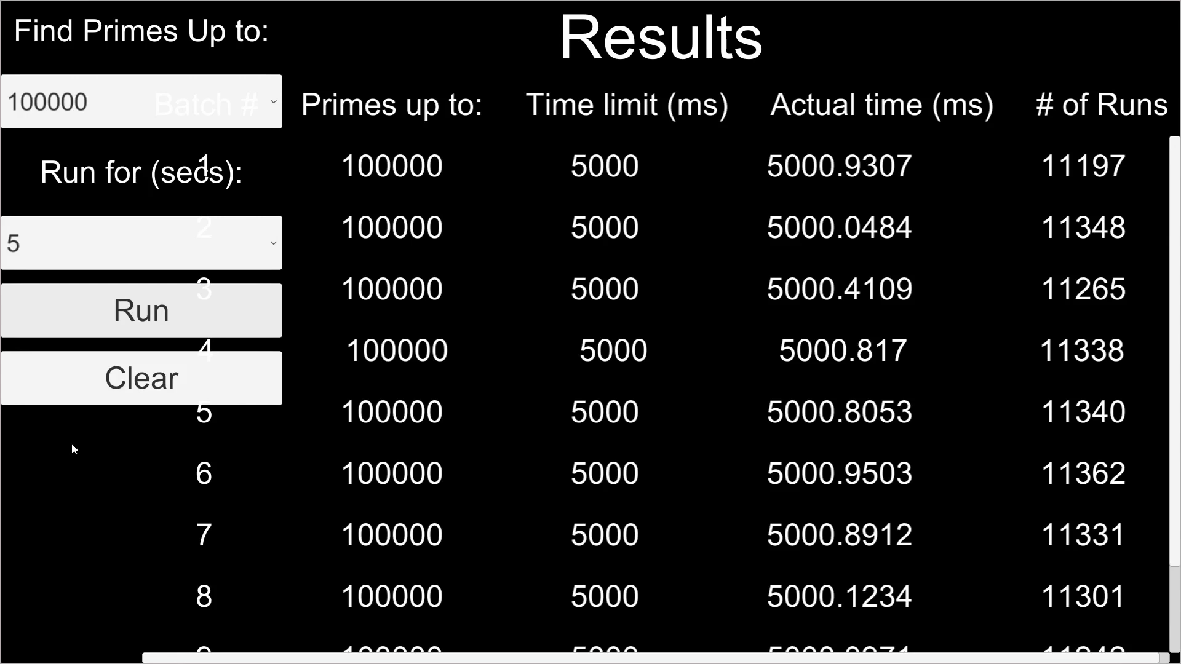
pyautogui.scroll(-3)
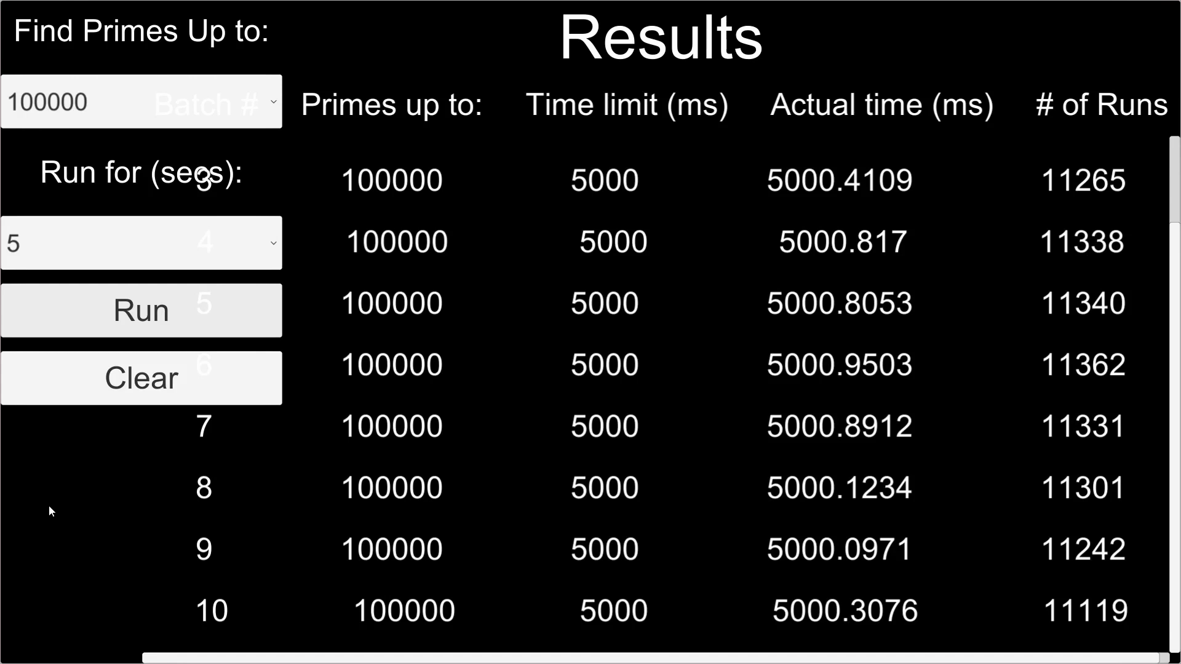
pyautogui.moveTo(974, 129)
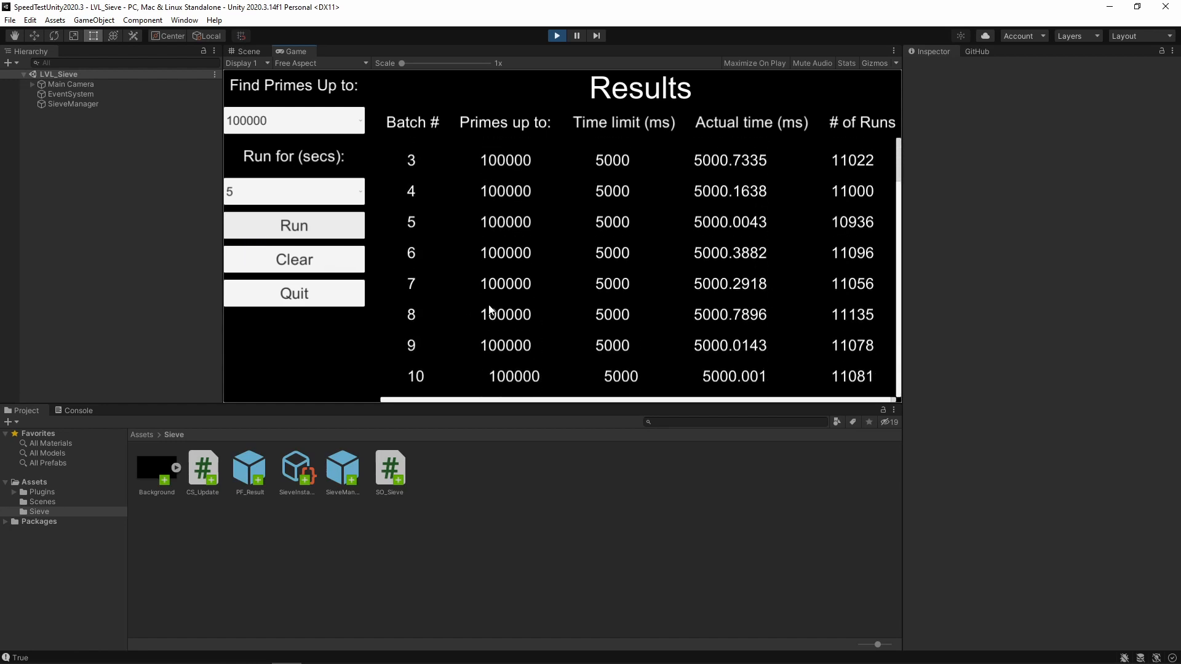
# - Scroll the Game view's Results list showing ten batches of roughly 10,940–11,140 runs
pyautogui.scroll(3)
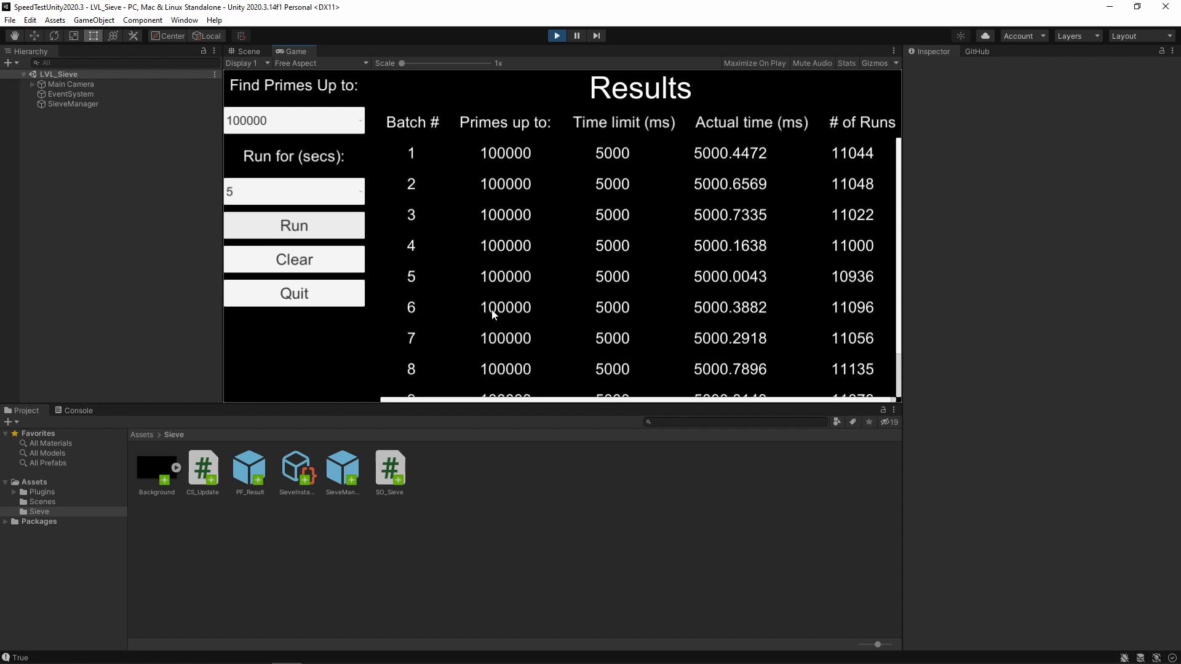
pyautogui.scroll(-3)
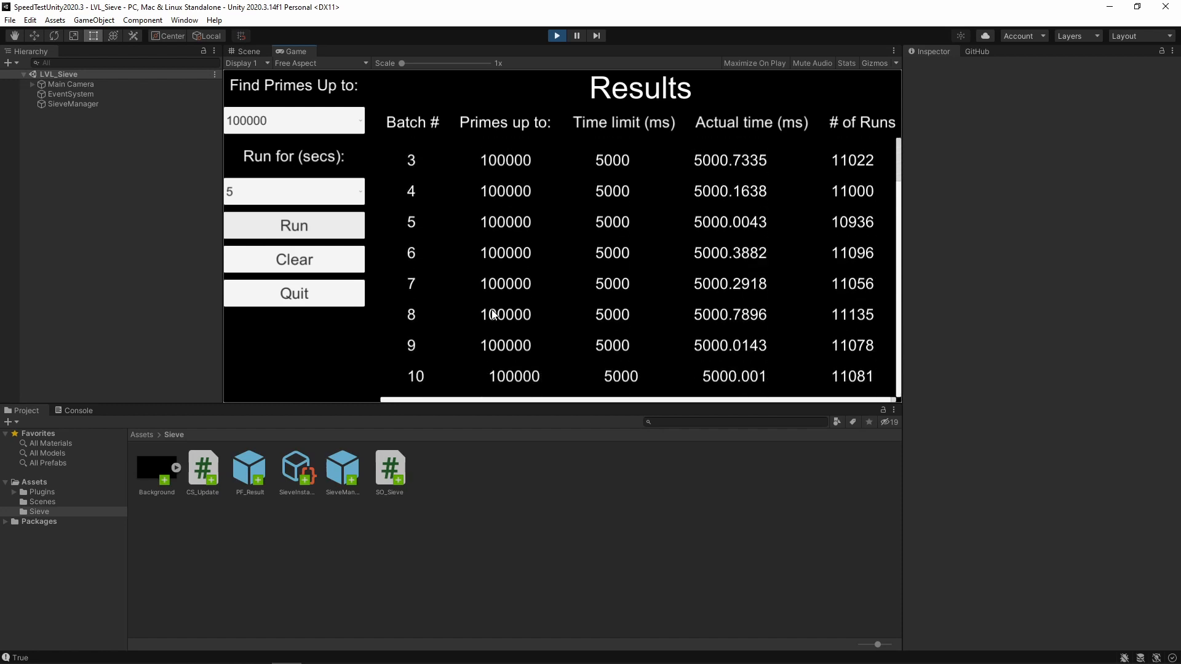
pyautogui.moveTo(442, 343)
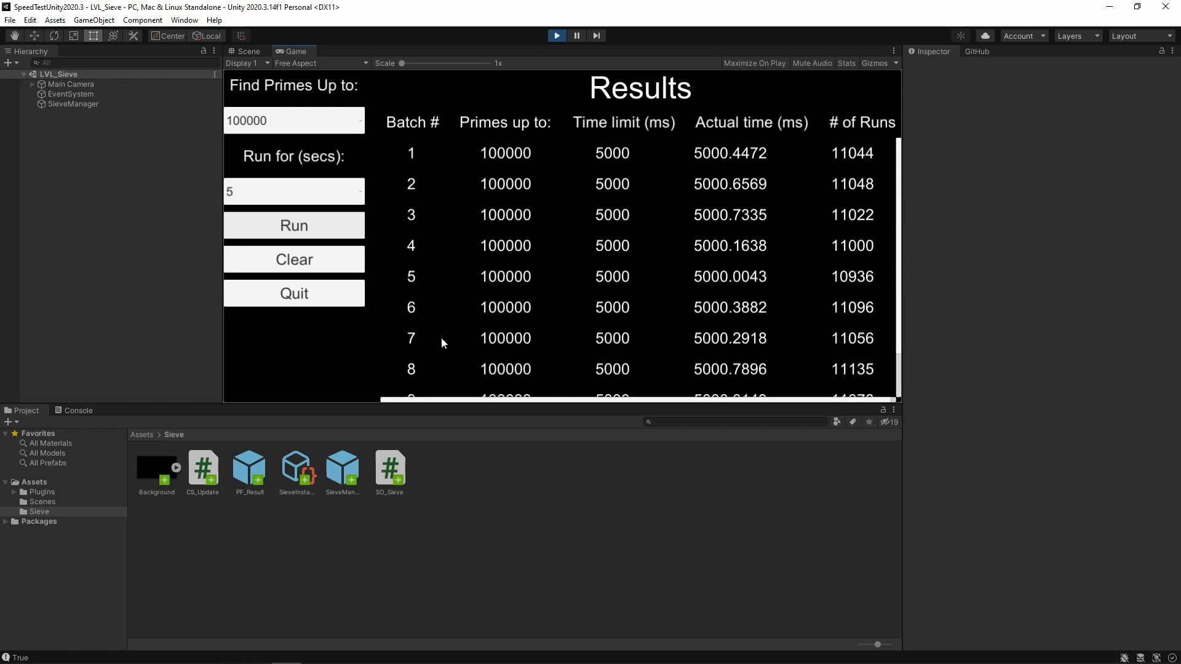
pyautogui.moveTo(333, 371)
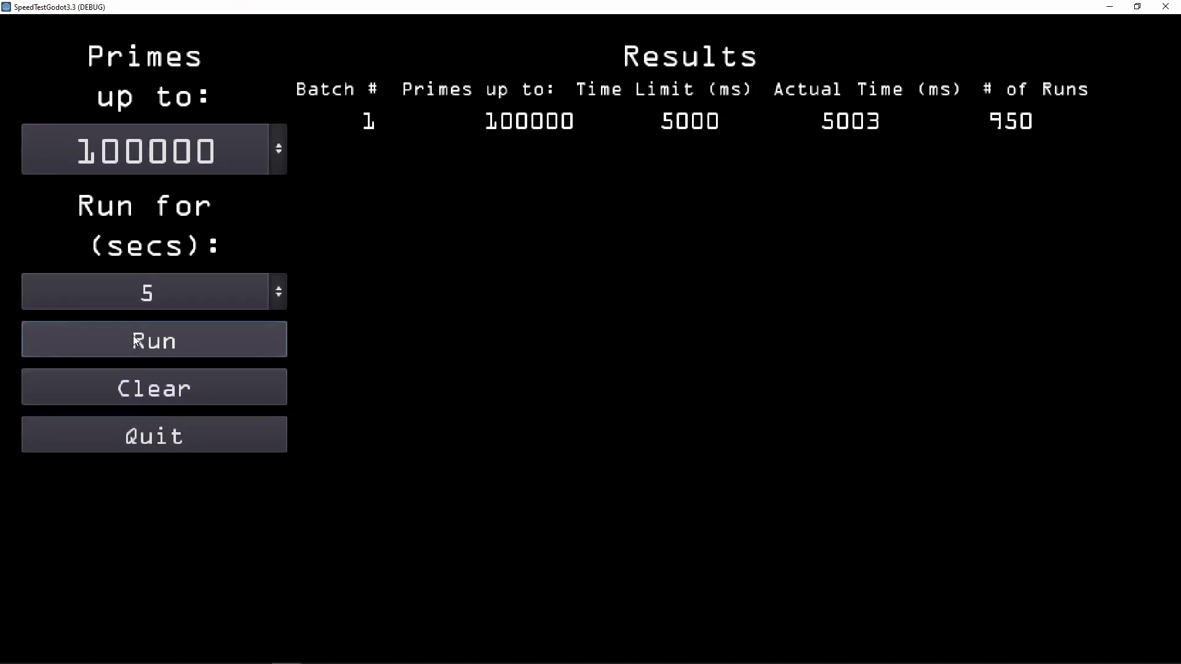
# - Run the Godot build's benchmark for ten 5-second batches up to 100000
pyautogui.click(154, 340)
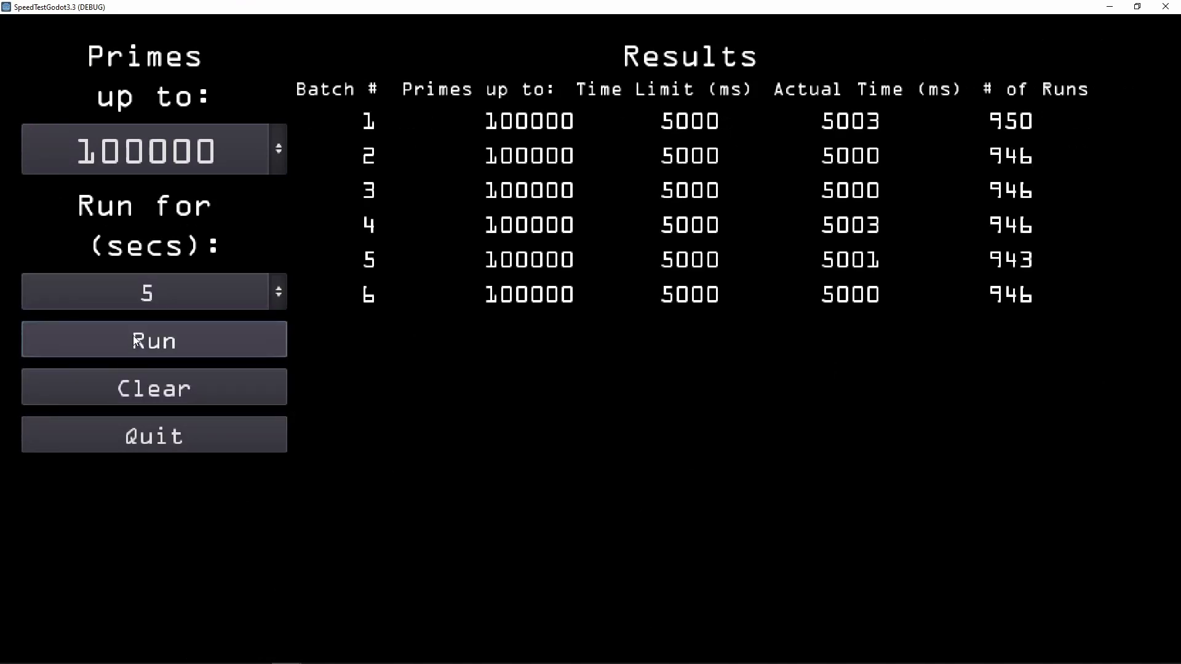
pyautogui.click(154, 340)
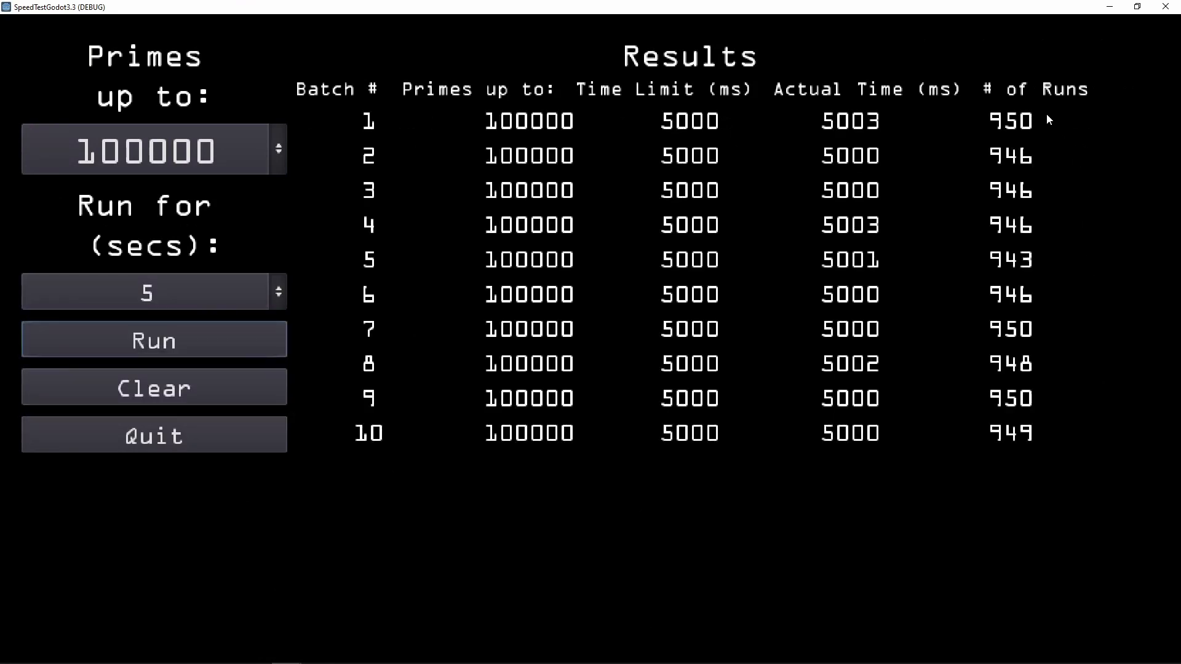
pyautogui.moveTo(1068, 324)
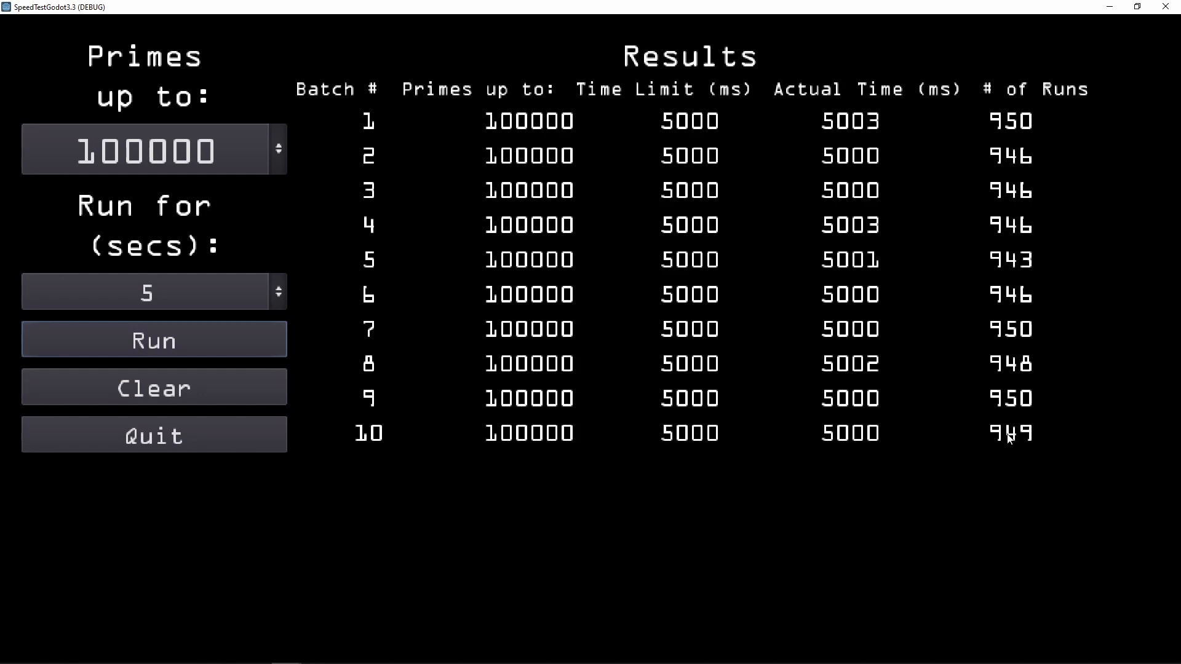
pyautogui.moveTo(894, 406)
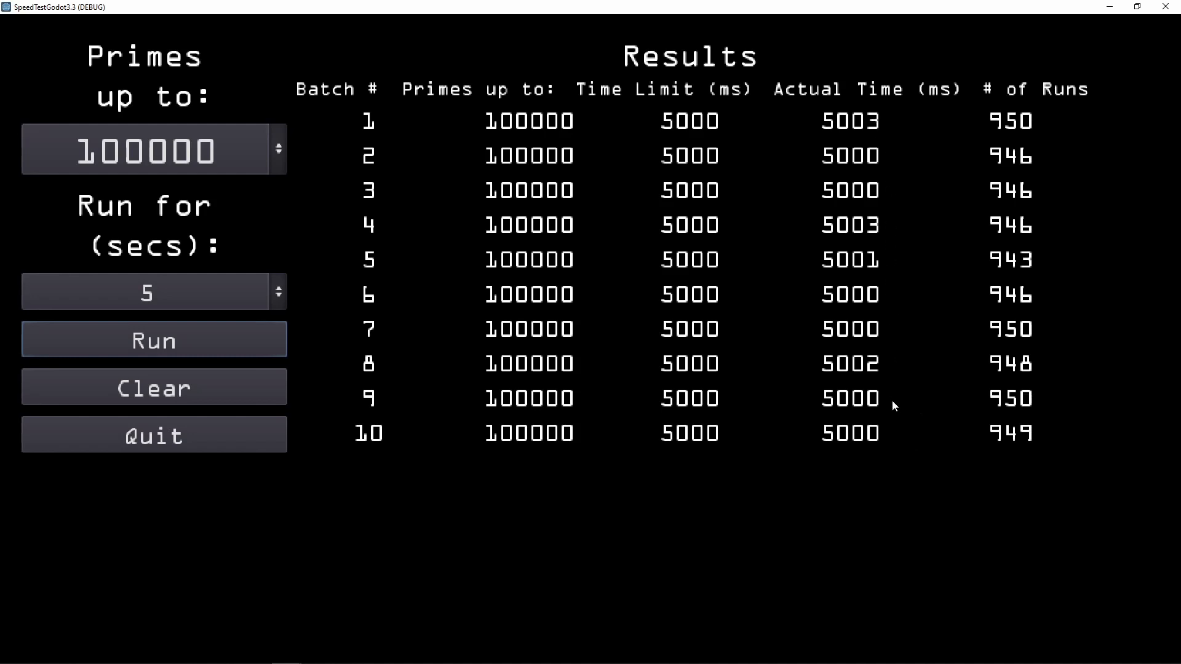
pyautogui.moveTo(907, 264)
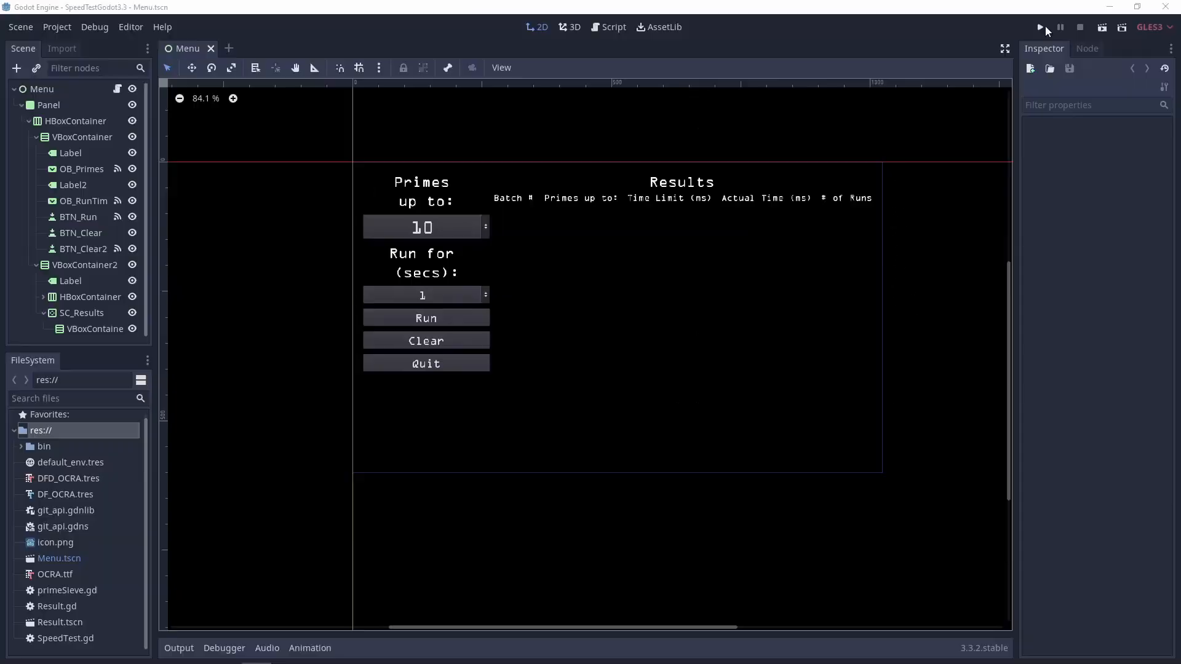
# - Launch the sieve project from the Godot editor and maximize the debug window
pyautogui.click(1040, 27)
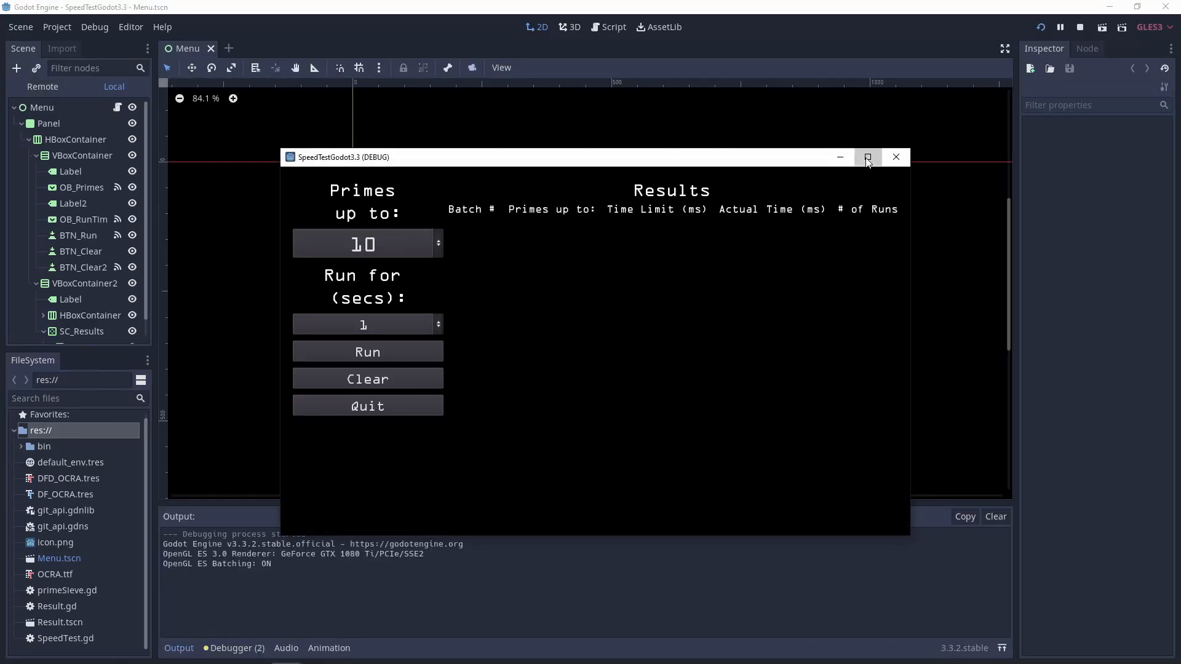
pyautogui.click(866, 156)
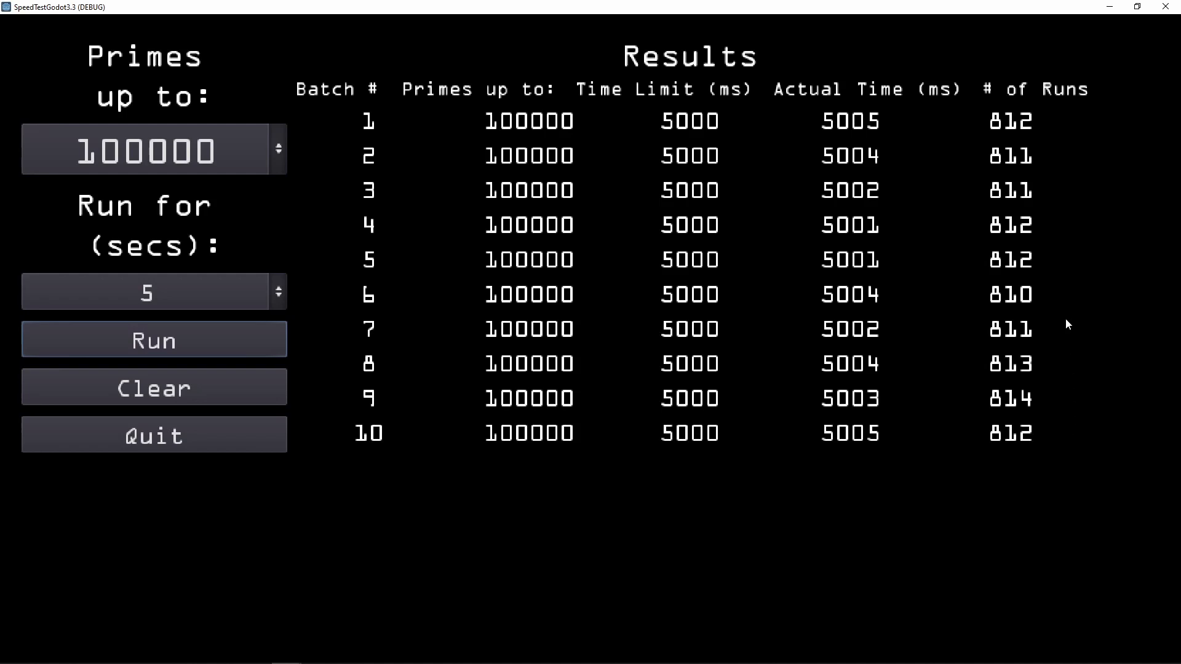
pyautogui.moveTo(1047, 436)
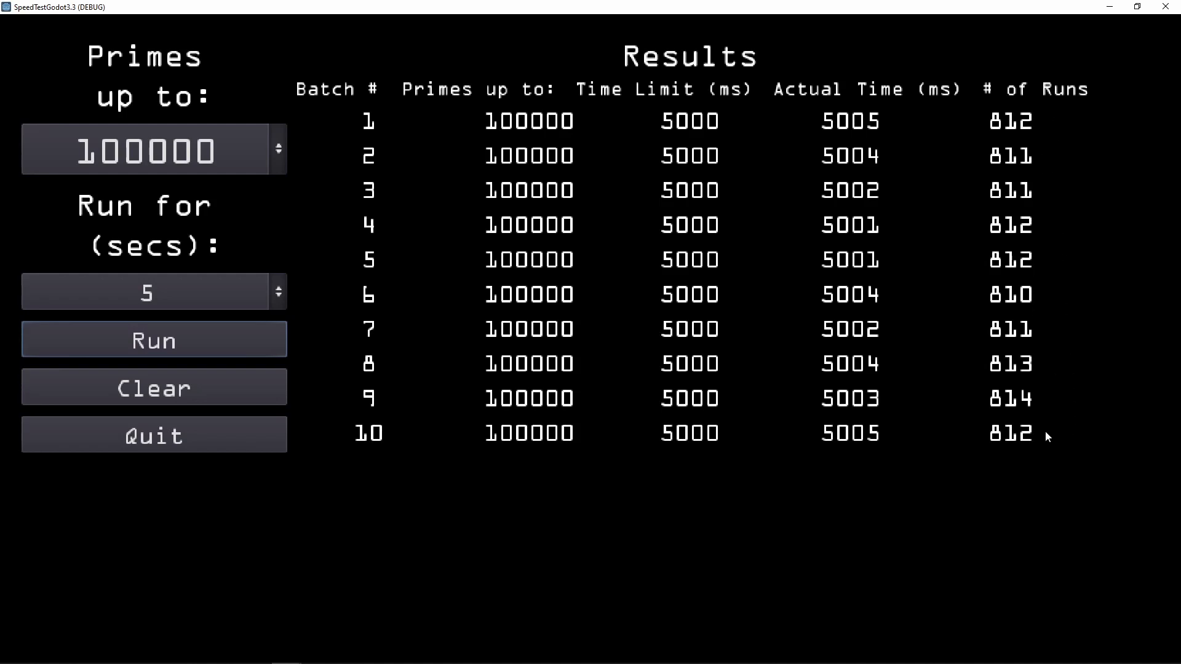
pyautogui.moveTo(1024, 395)
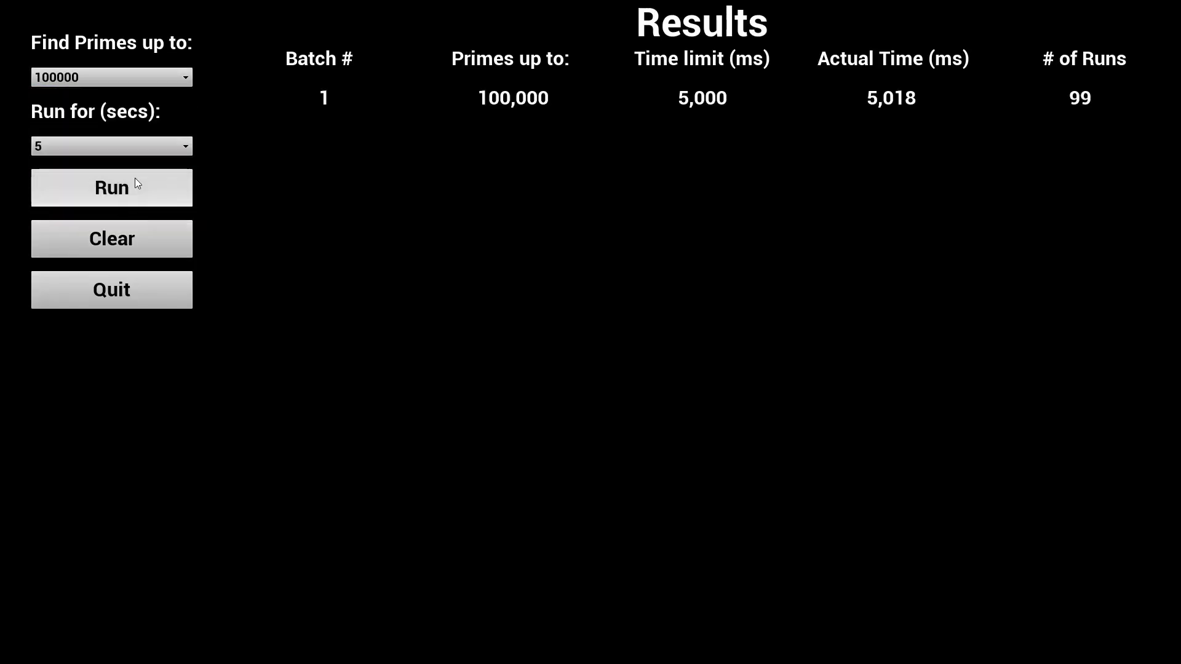
# - Run further 5-second benchmark batches up to 100,000 in the Unreal sieve app
pyautogui.click(110, 187)
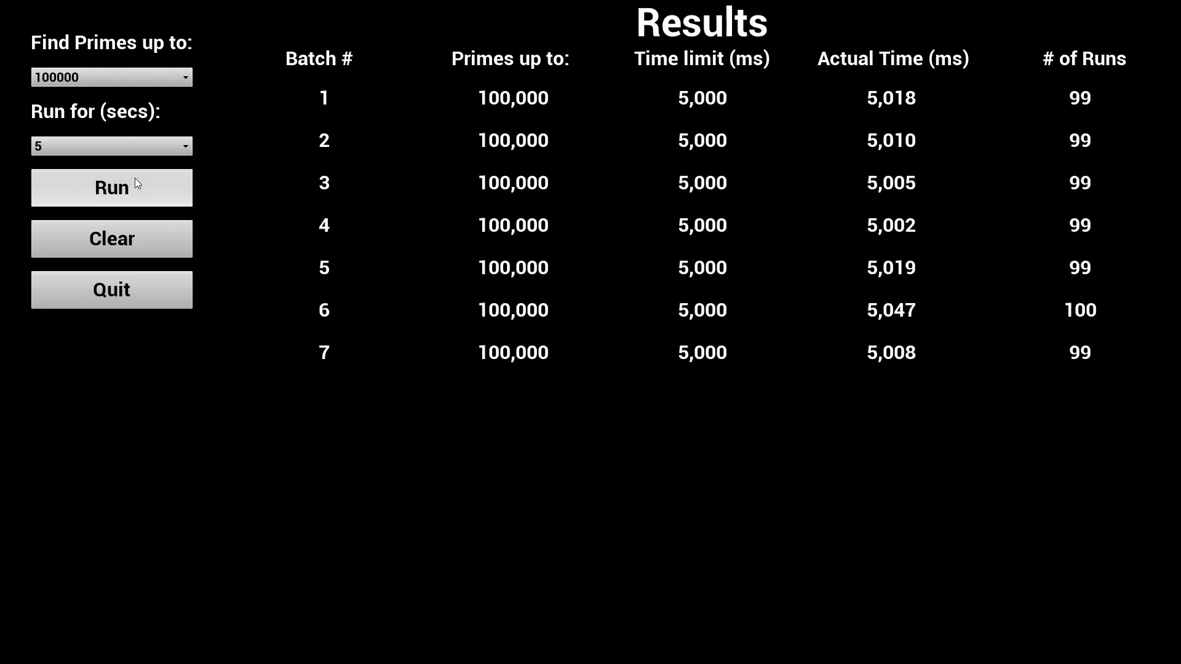
pyautogui.click(112, 187)
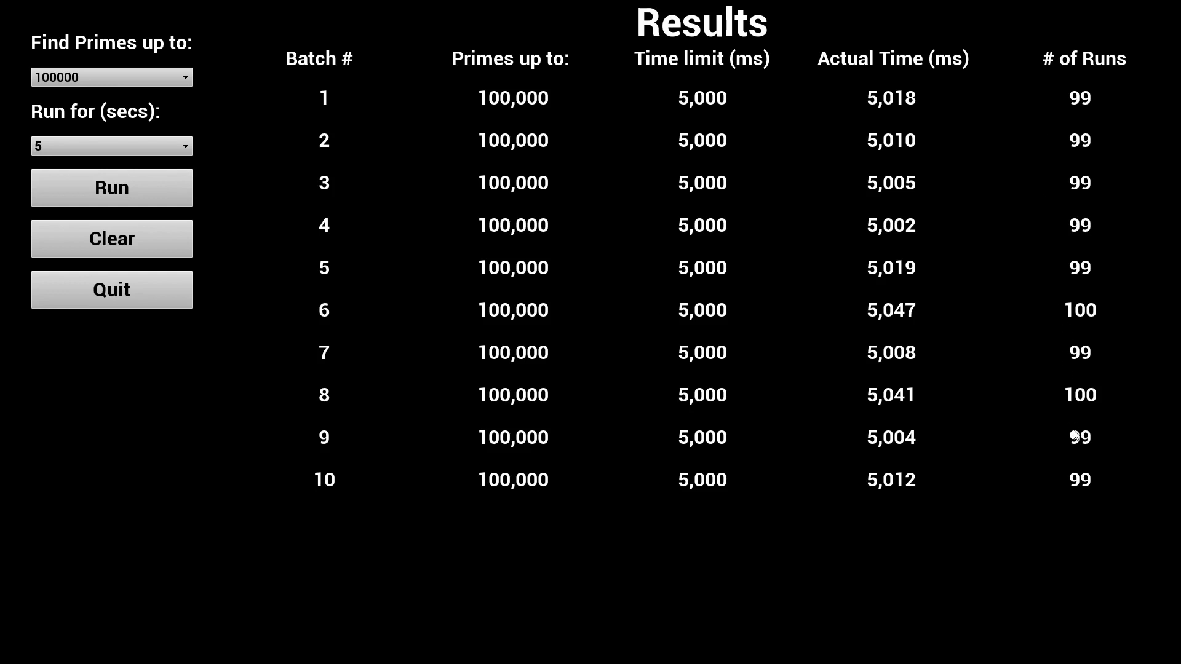
pyautogui.moveTo(1118, 467)
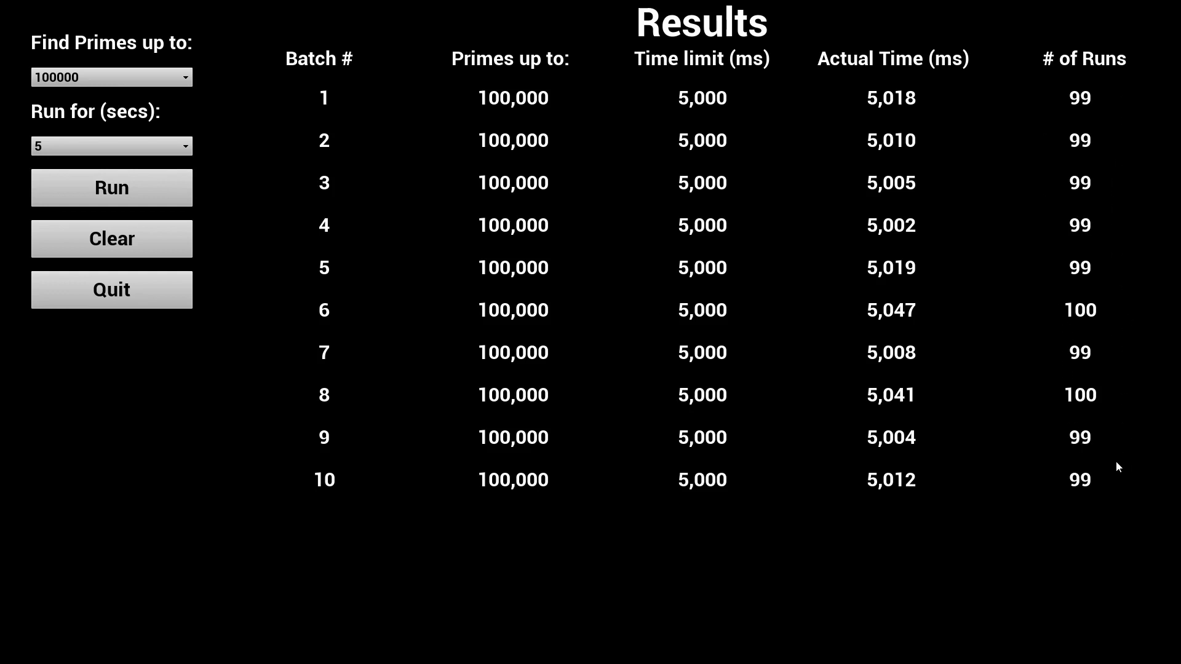
pyautogui.moveTo(923, 465)
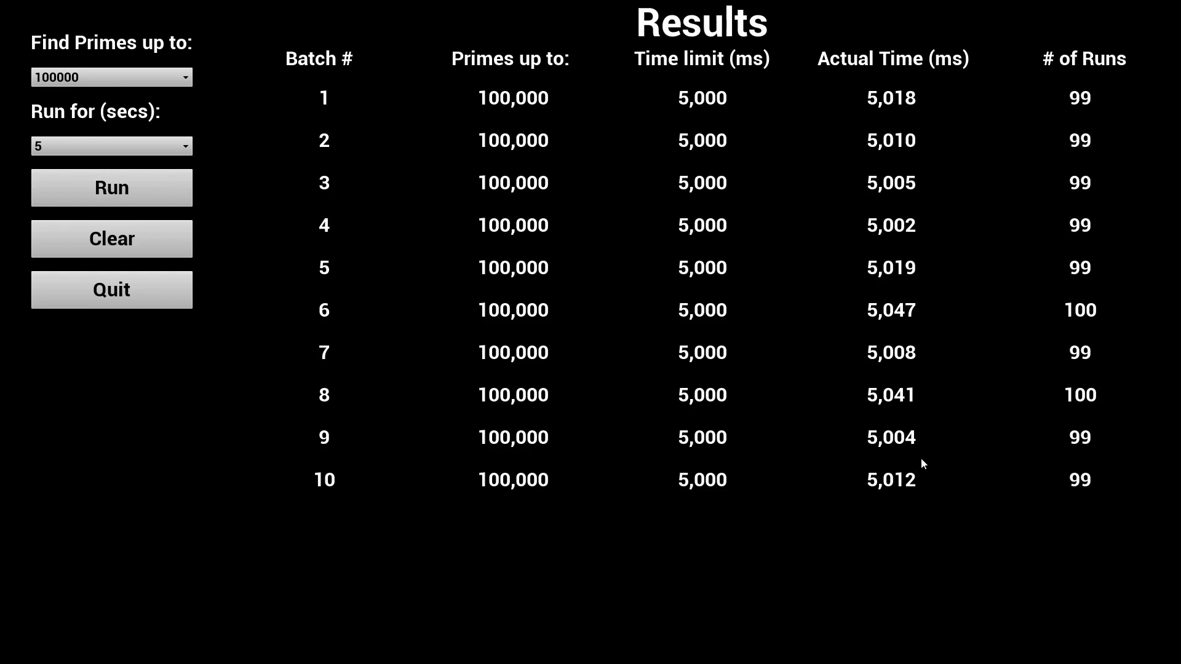
pyautogui.moveTo(896, 368)
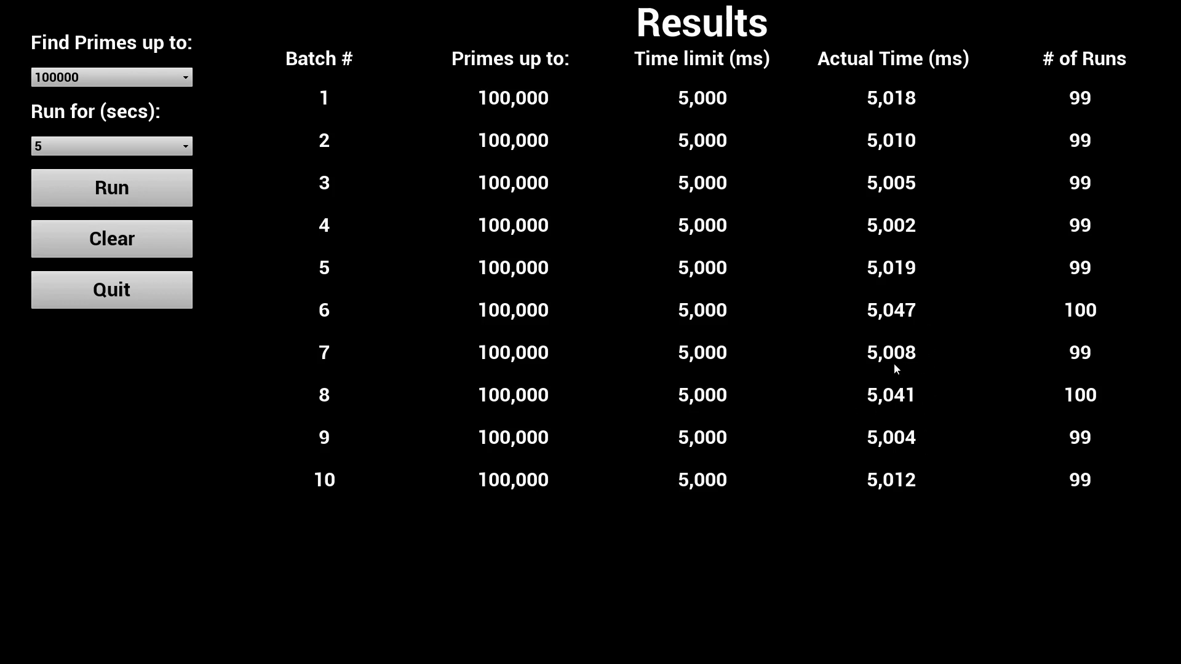
pyautogui.moveTo(844, 273)
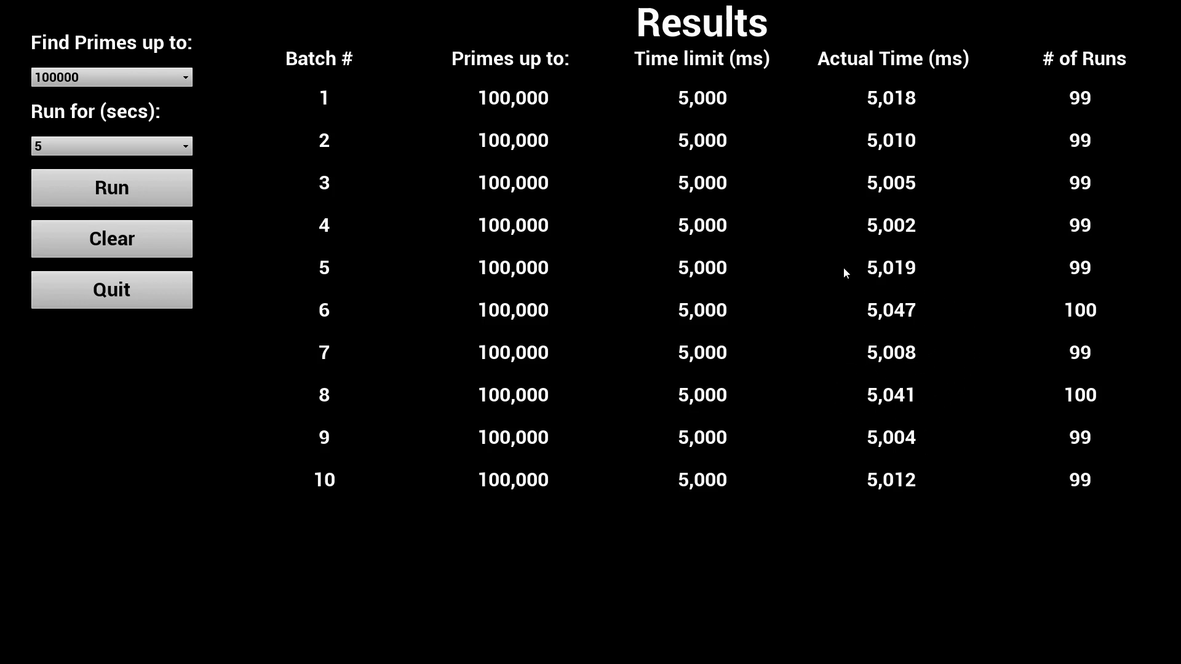
pyautogui.moveTo(1069, 372)
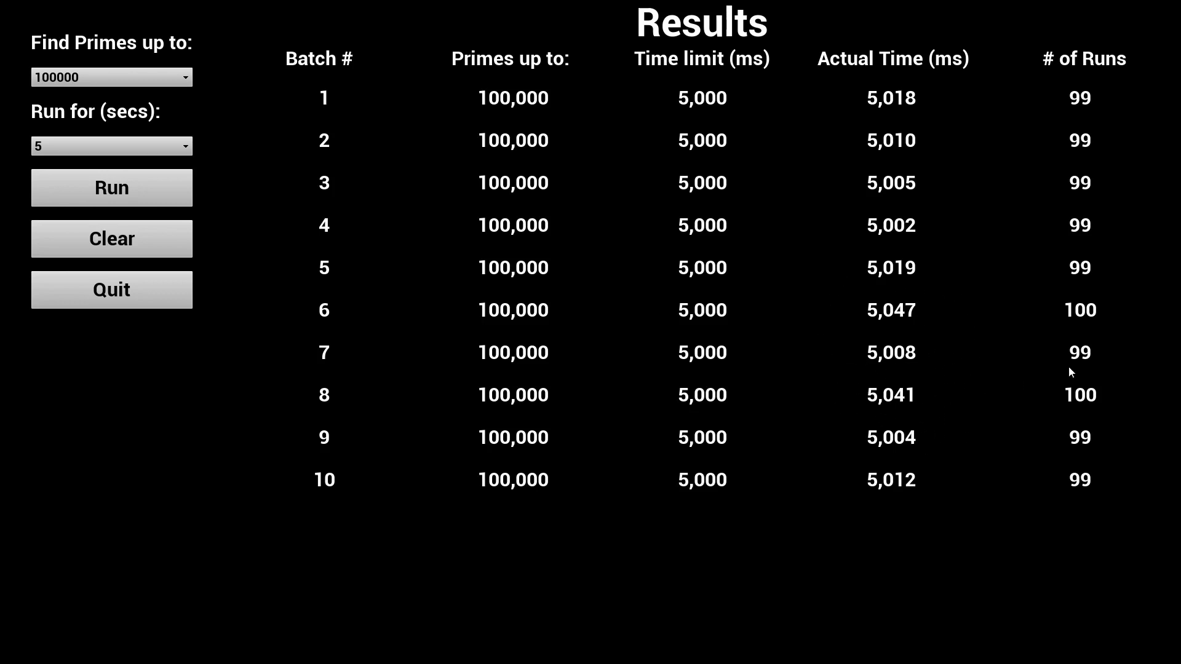
pyautogui.moveTo(1107, 469)
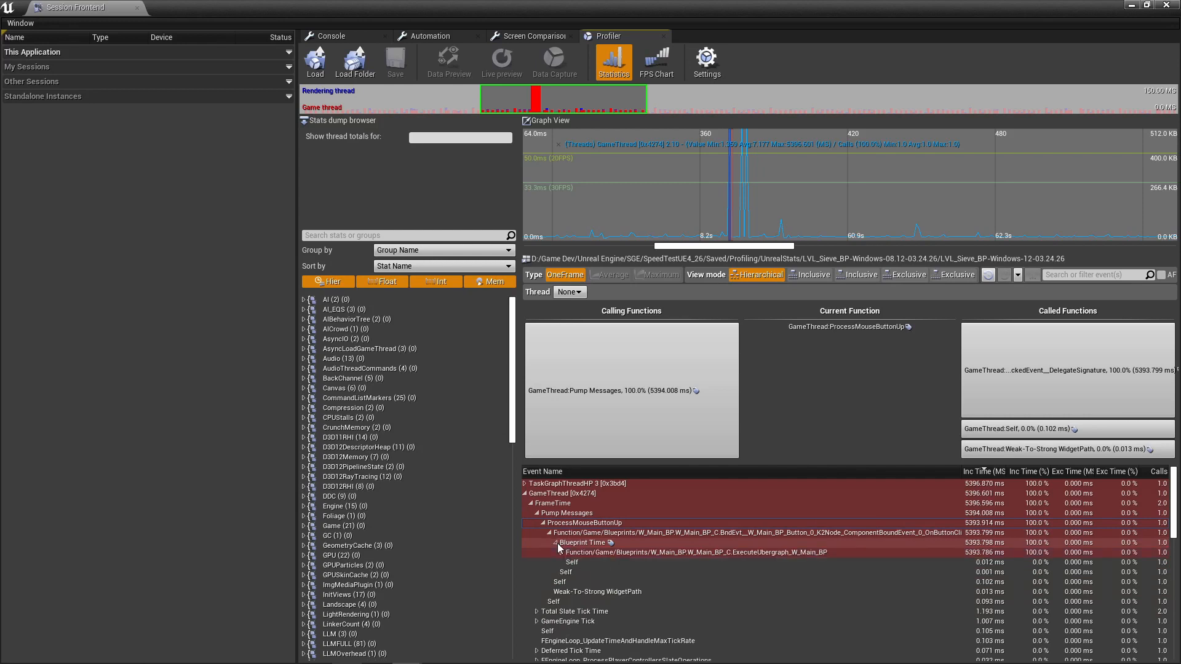
# - Expand Blueprint Time and RunSieve, view Self time, then inspect ClearBit's callers and callees
pyautogui.click(556, 543)
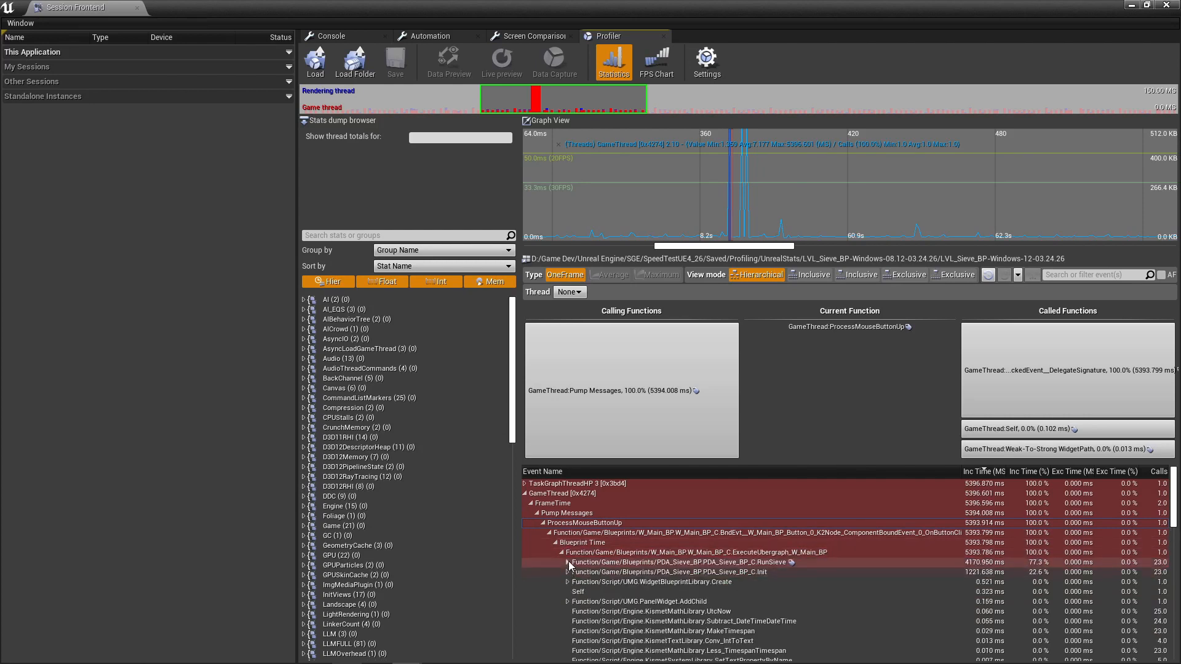
pyautogui.click(568, 562)
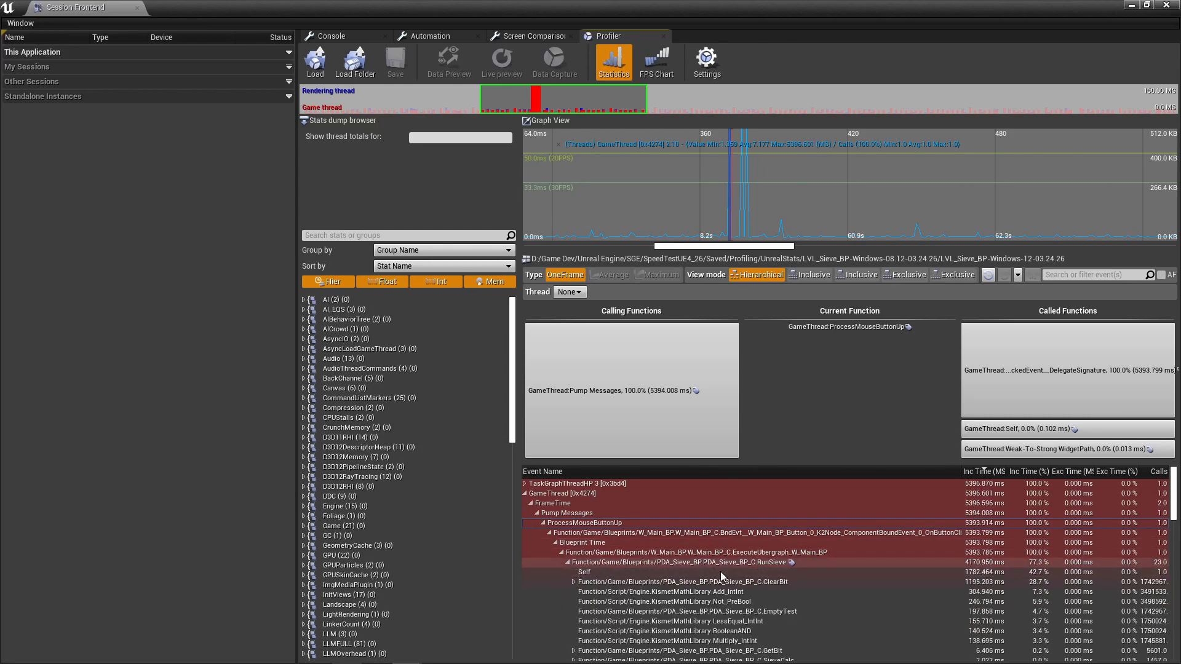
pyautogui.click(584, 572)
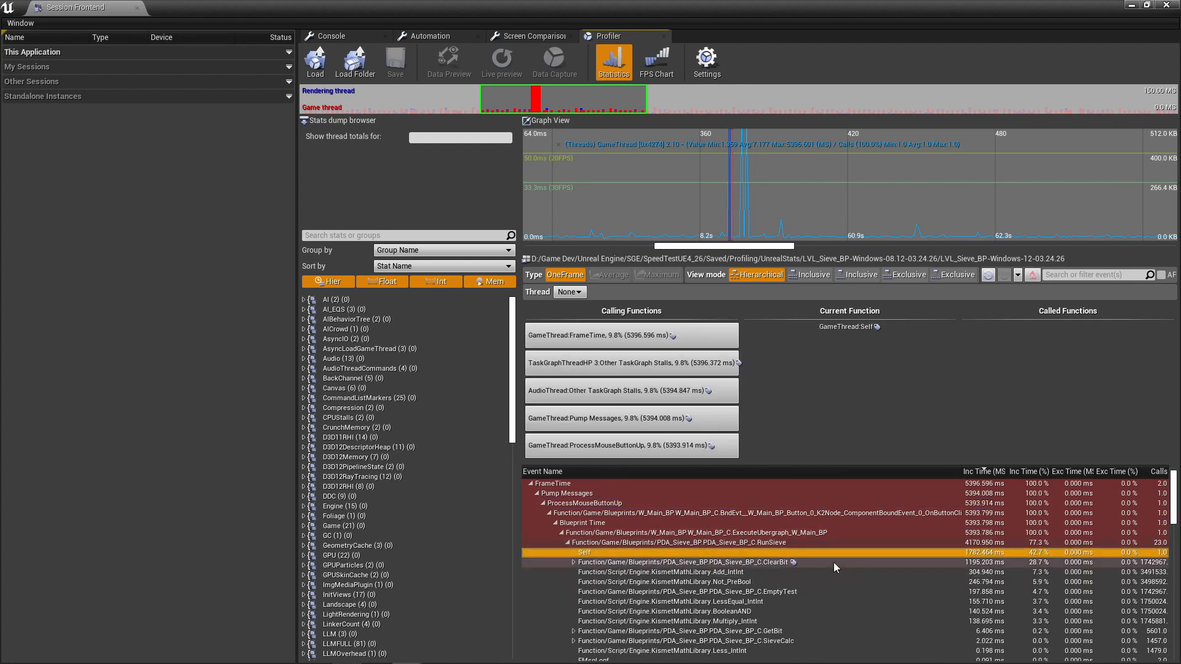
pyautogui.click(678, 562)
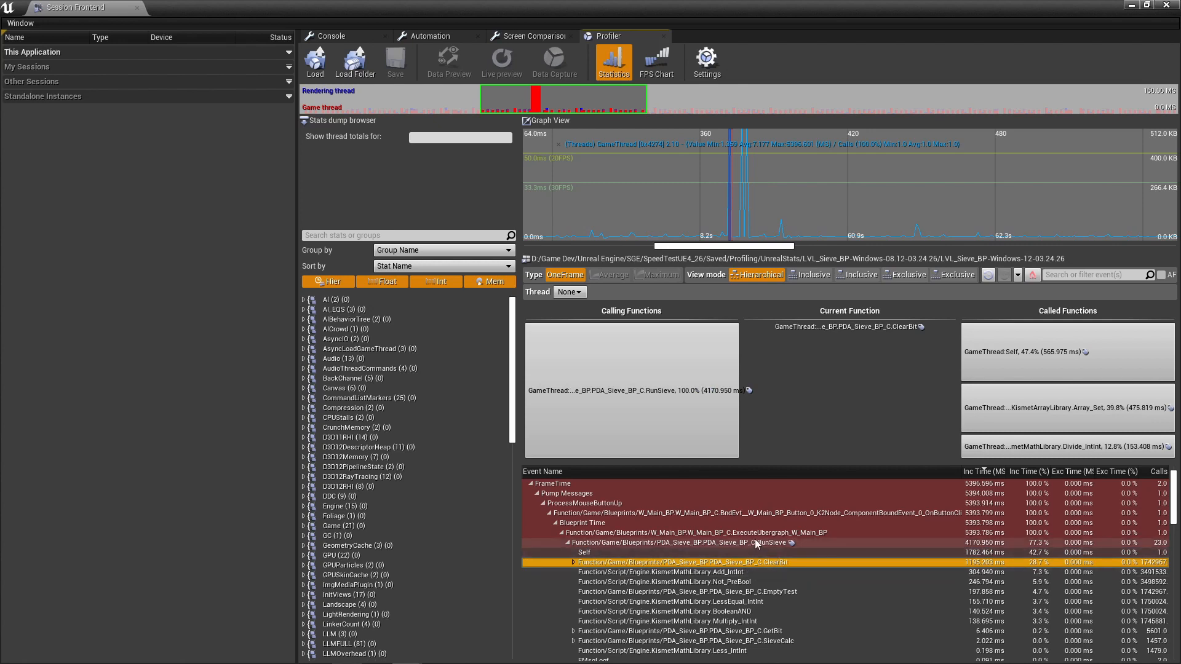
pyautogui.click(664, 572)
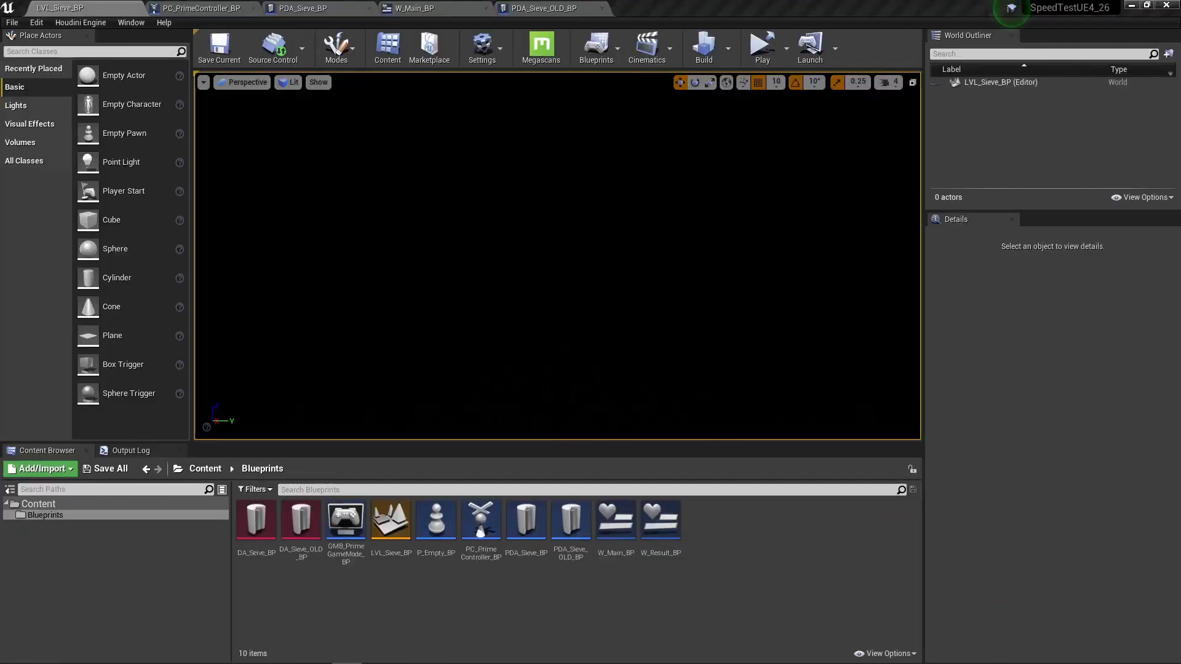
# - Reach the Packaging page of Project Settings via the Edit menu and scroll to its options
pyautogui.click(36, 22)
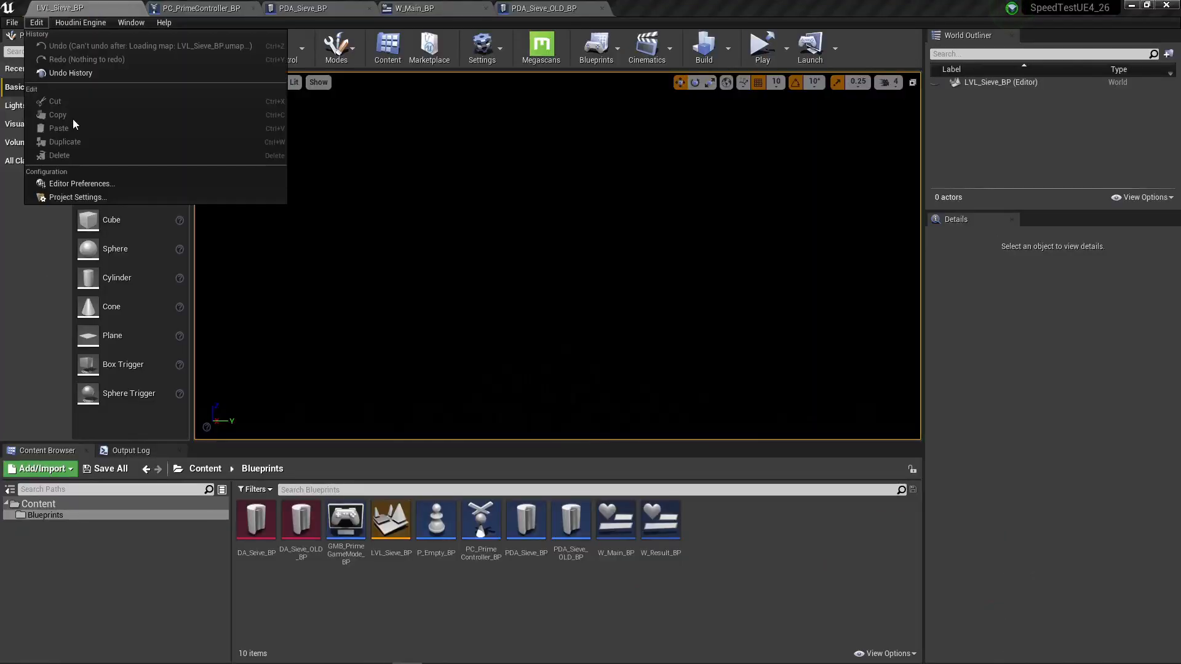
pyautogui.click(76, 197)
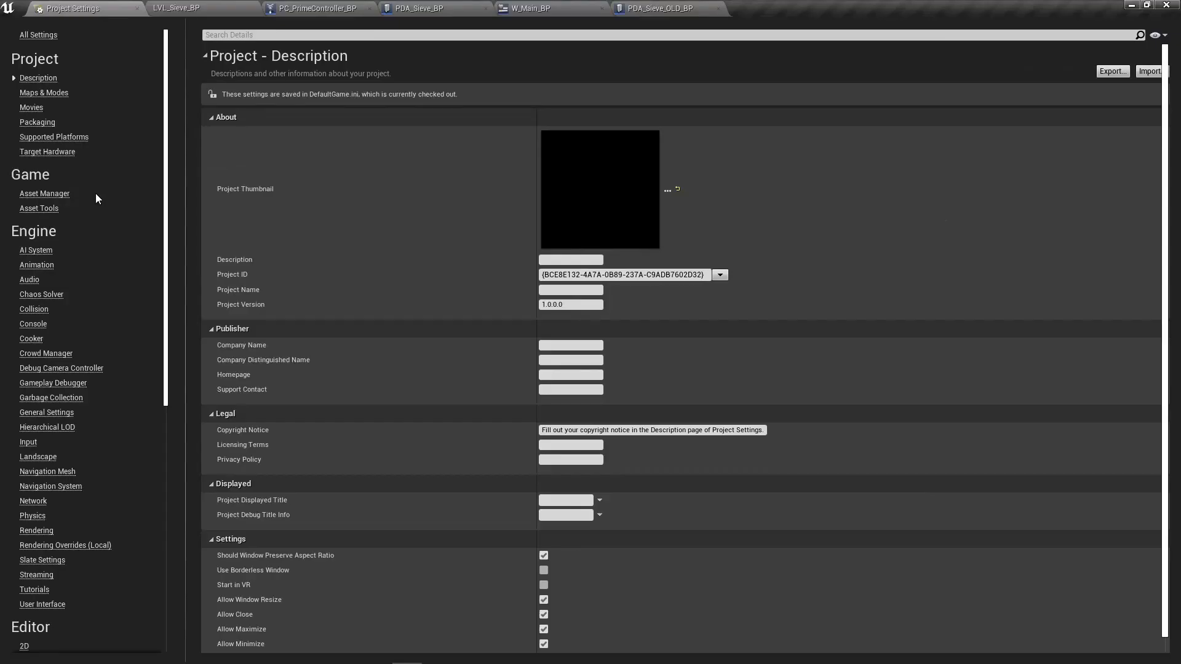
pyautogui.click(37, 121)
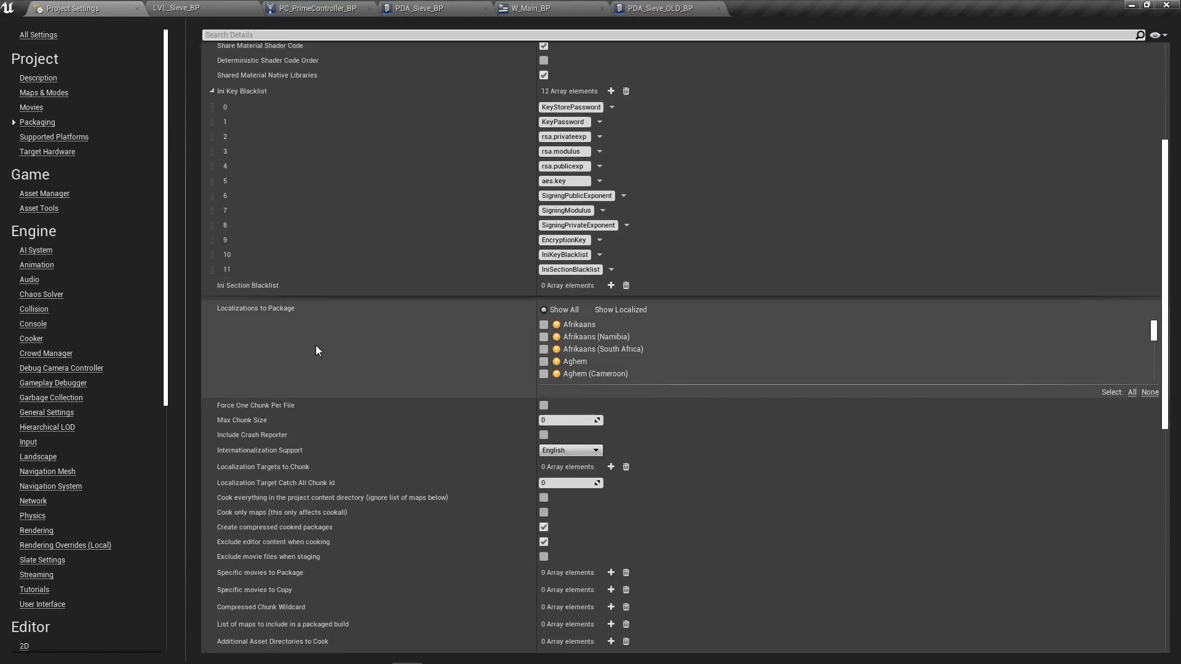
pyautogui.scroll(-3)
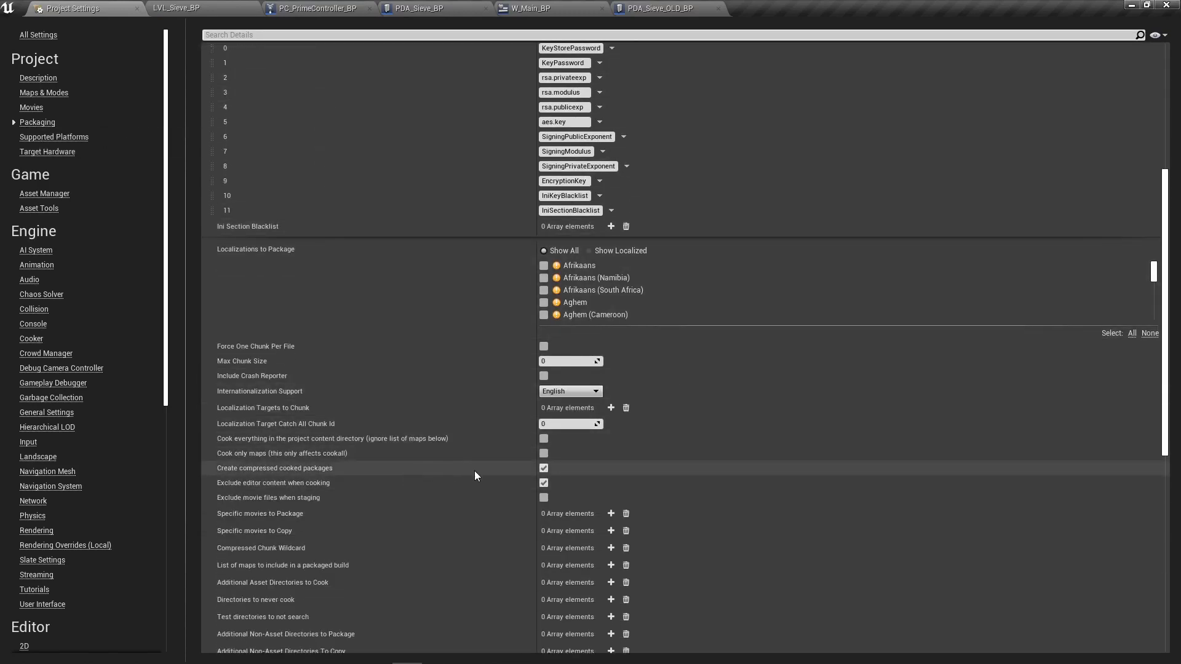
pyautogui.moveTo(433, 482)
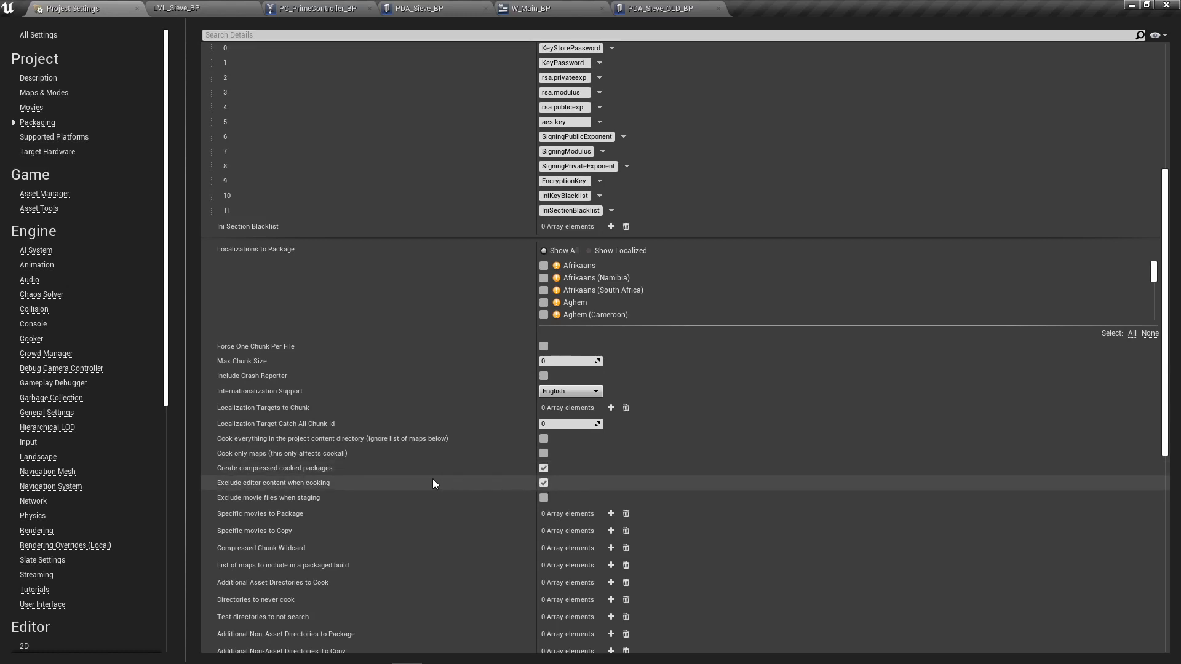
pyautogui.moveTo(525, 490)
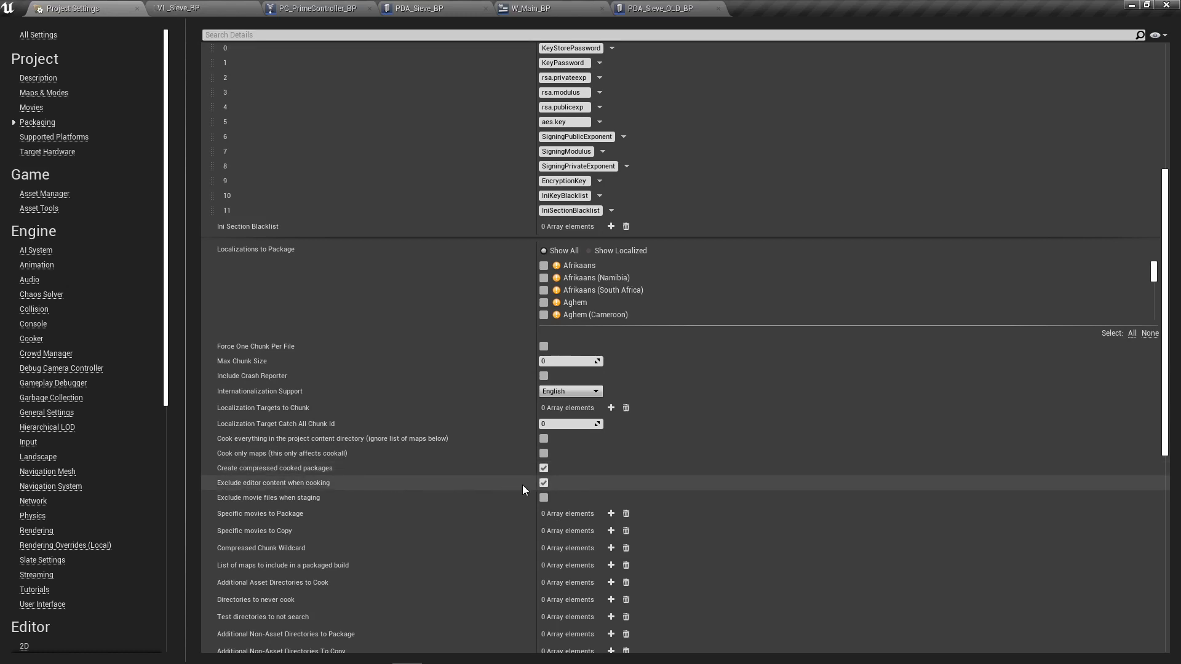
pyautogui.scroll(-3)
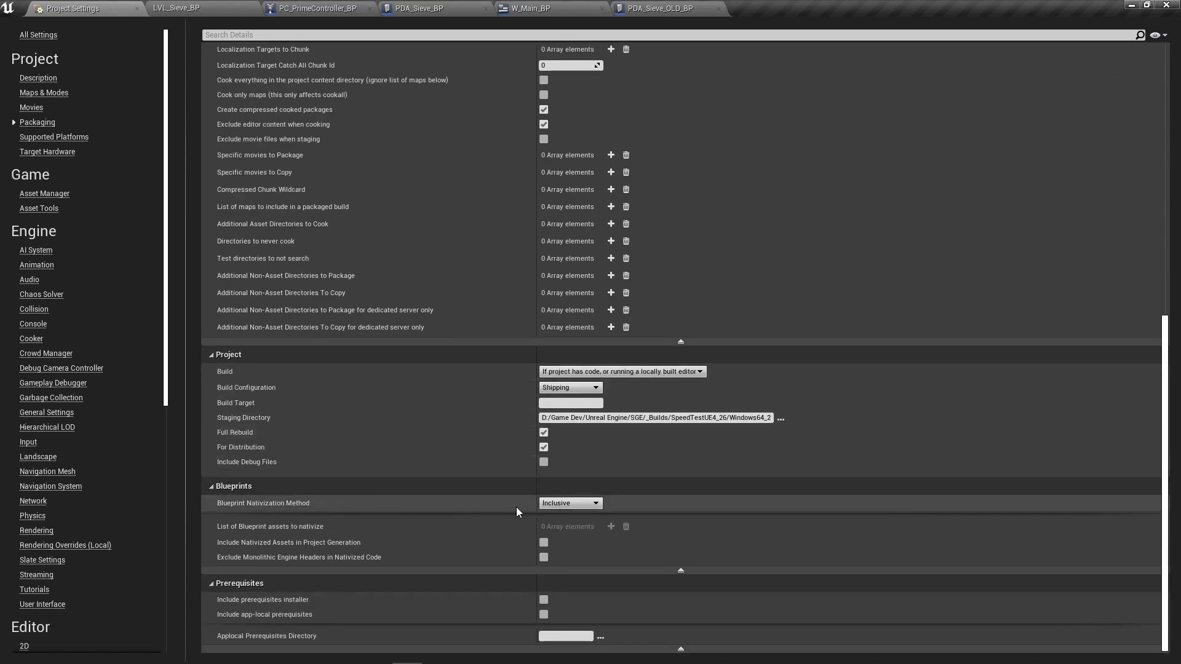
# - Change Blueprint Nativization Method from Inclusive to Disabled and reopen its choices
pyautogui.click(569, 502)
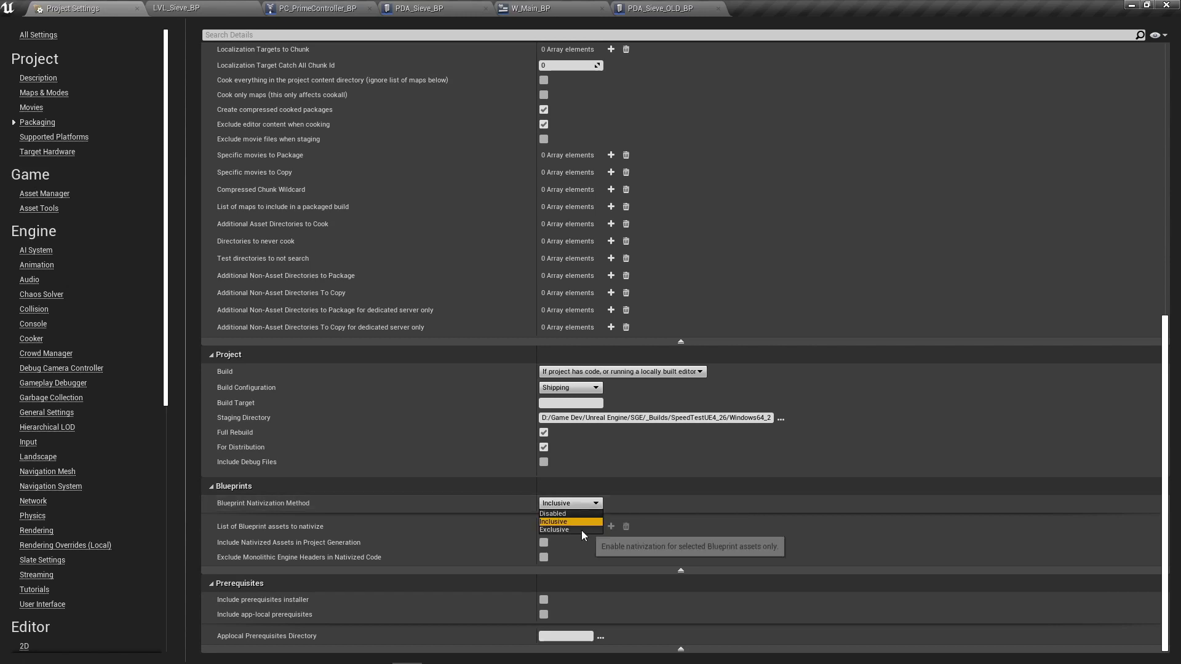
pyautogui.click(552, 513)
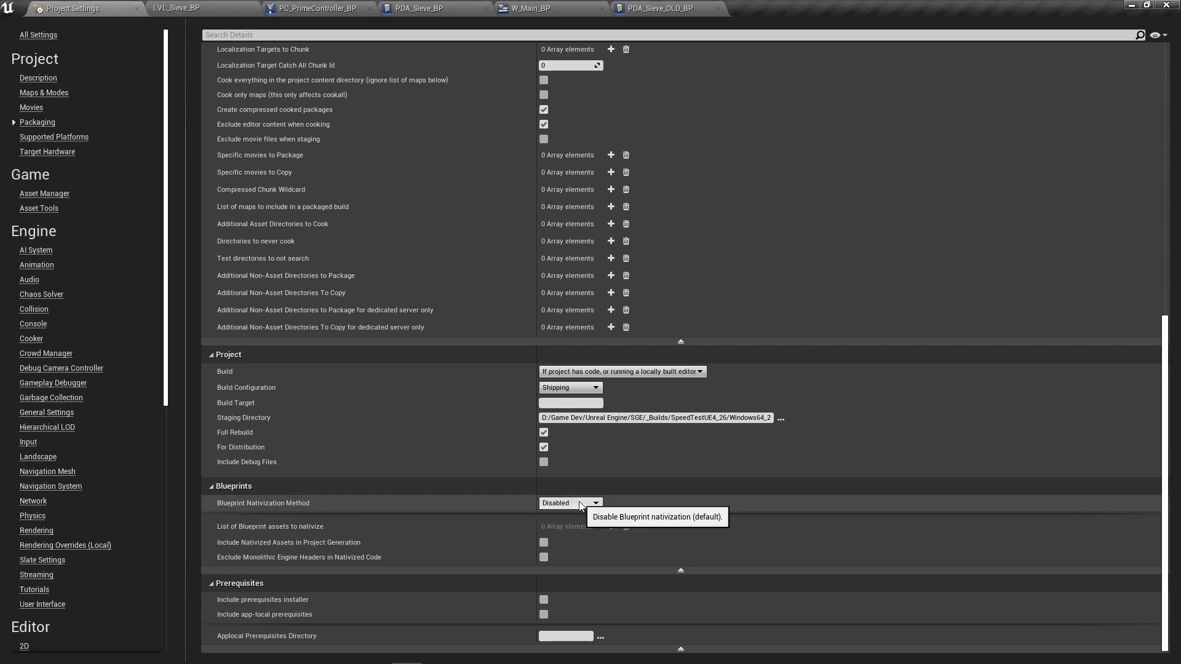
pyautogui.click(569, 502)
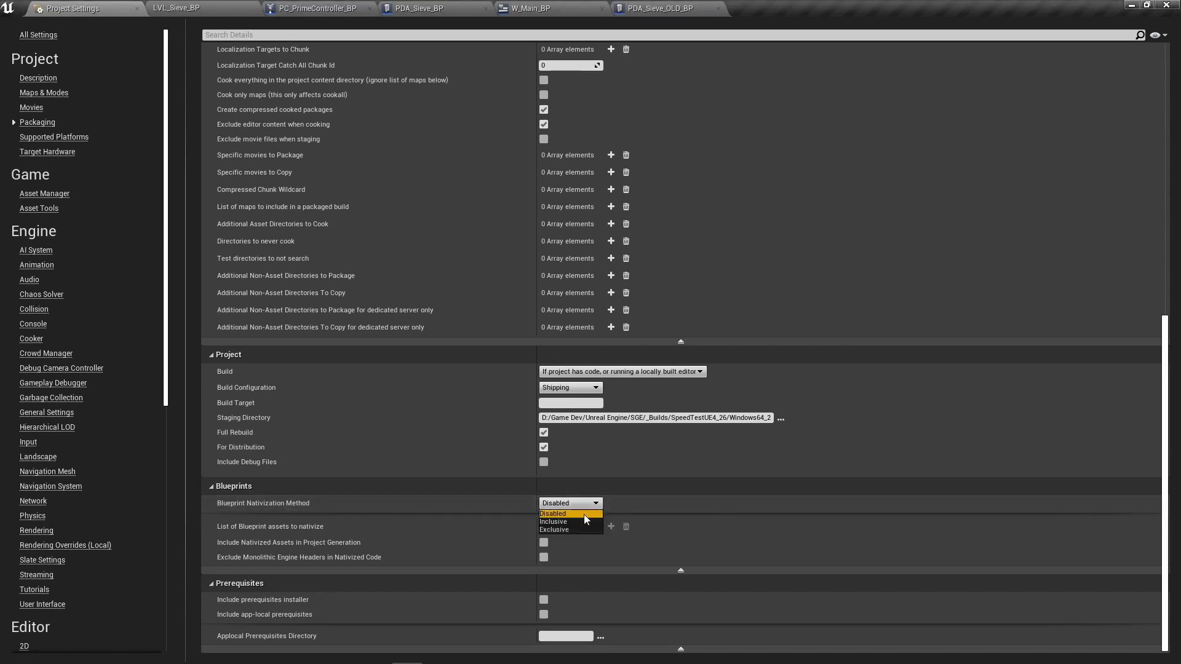